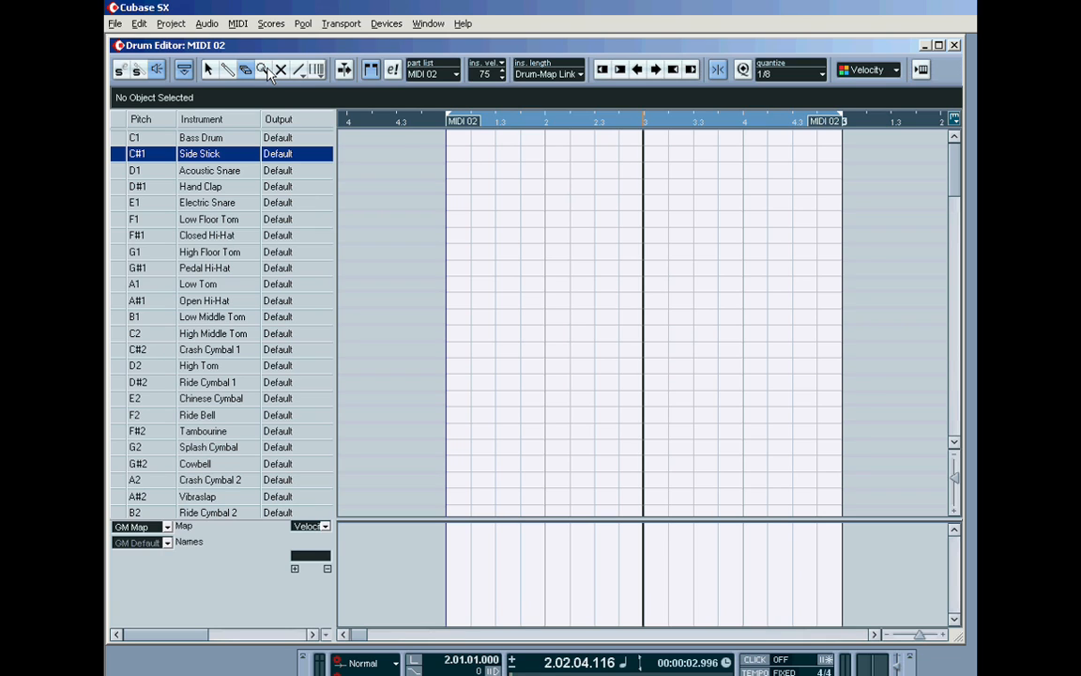
mouse_move(303, 78)
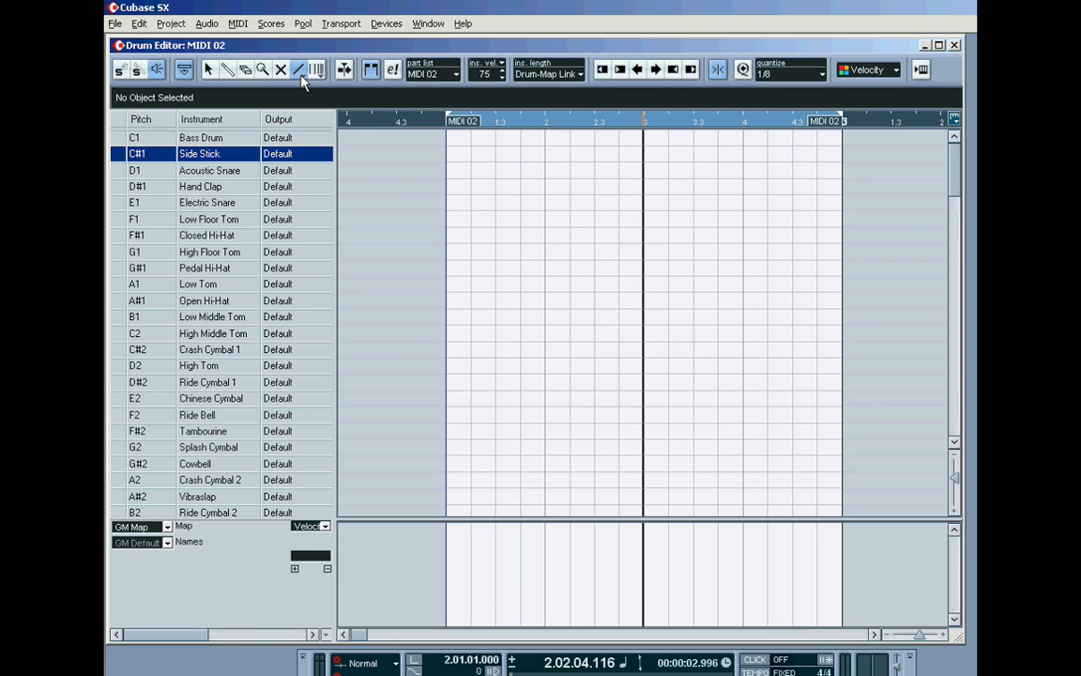
Switch to the Drumstick tool for entering drum notes in the MIDI 02 grid
left_click(298, 70)
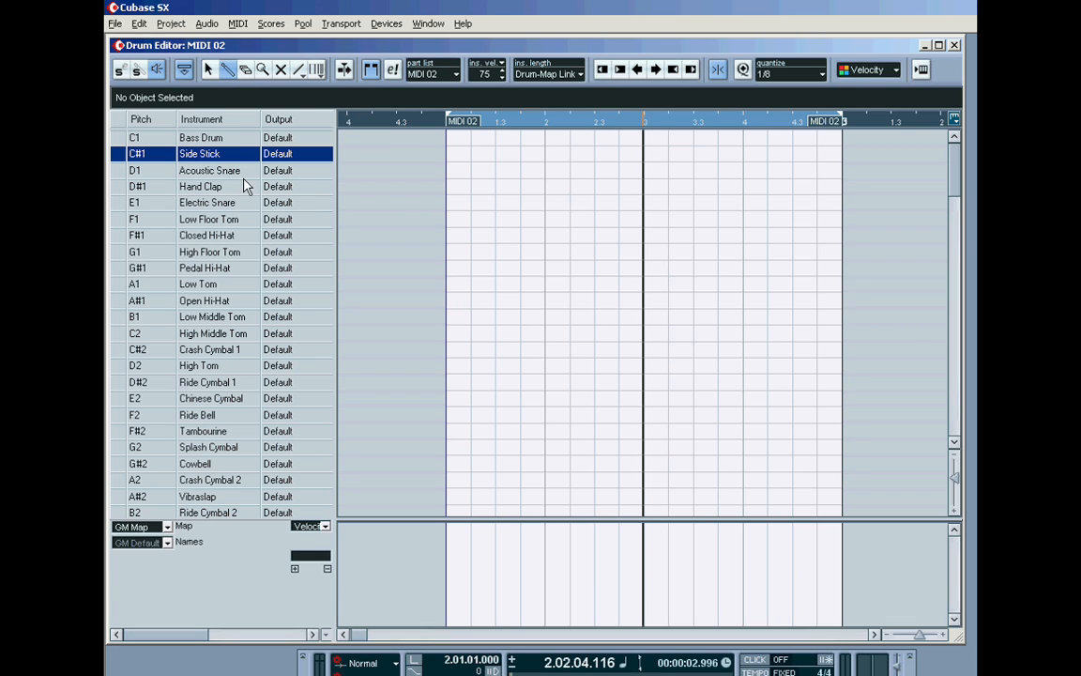
Add a Low Floor Tom hit at the start of bar 2 and raise its velocity to 77
left_click(200, 185)
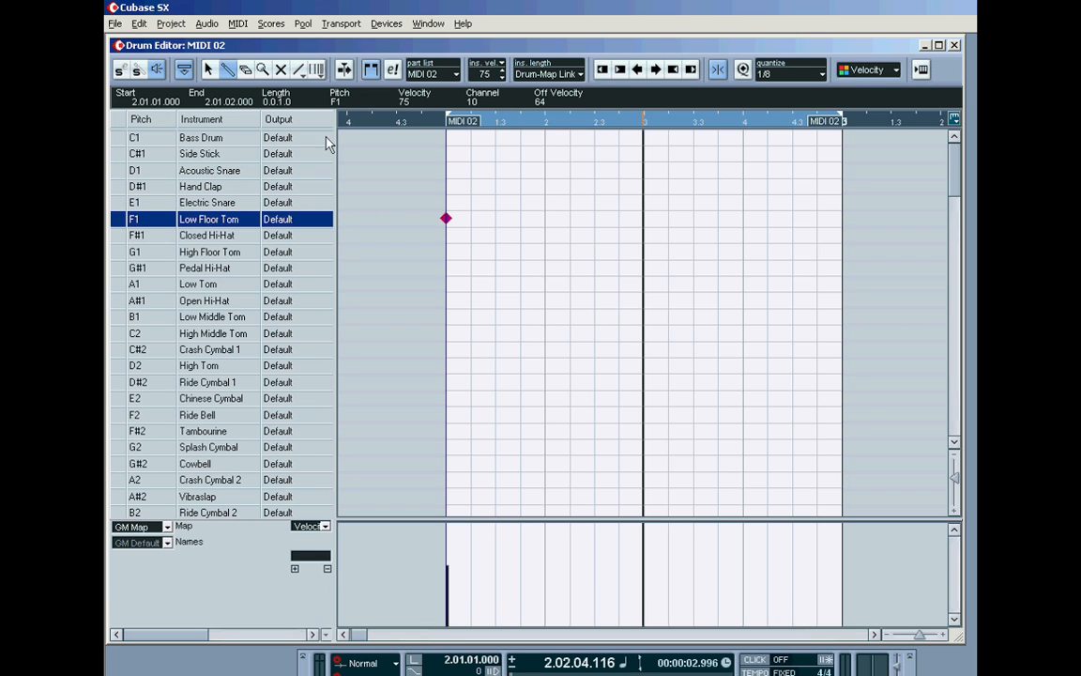
mouse_move(402, 124)
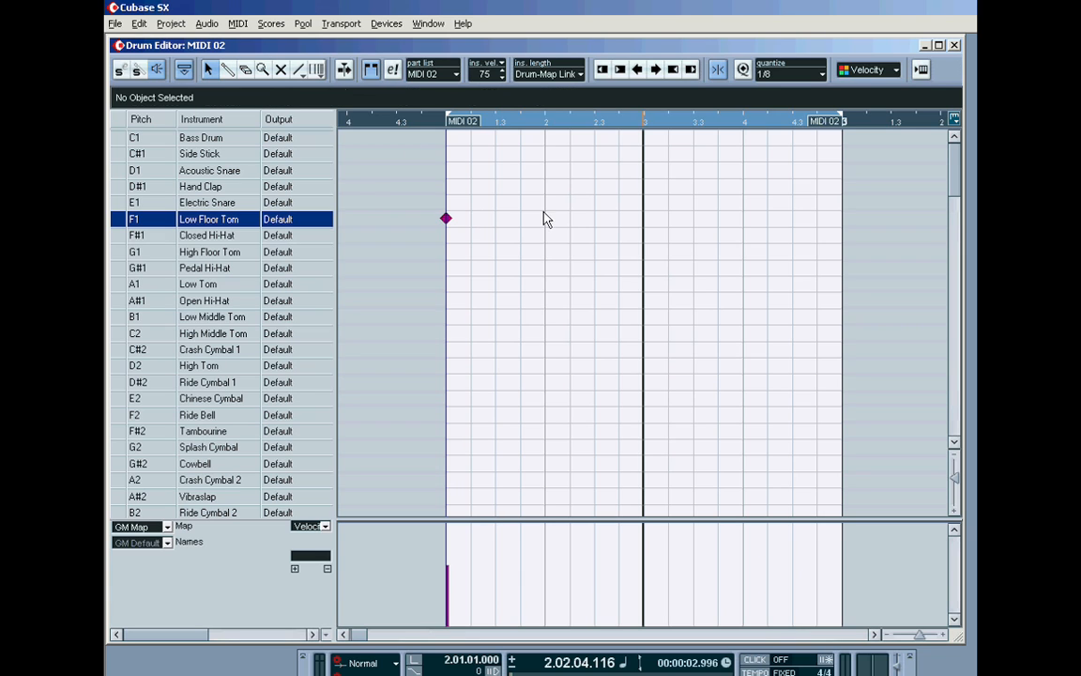
left_click(446, 218)
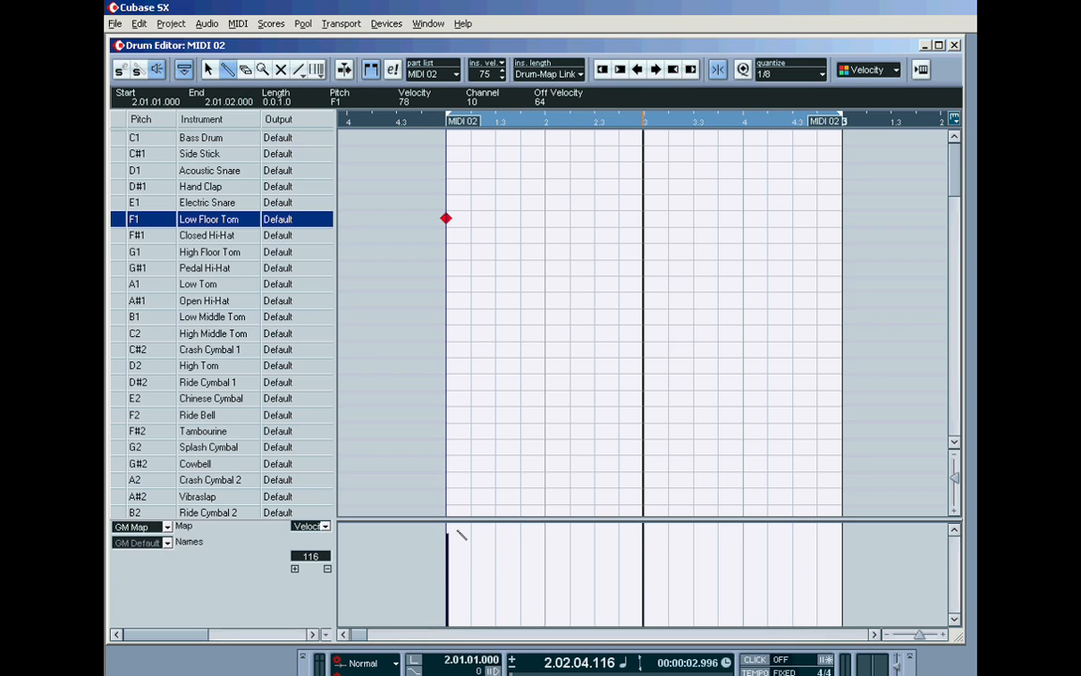
left_click_drag(460, 535, 460, 573)
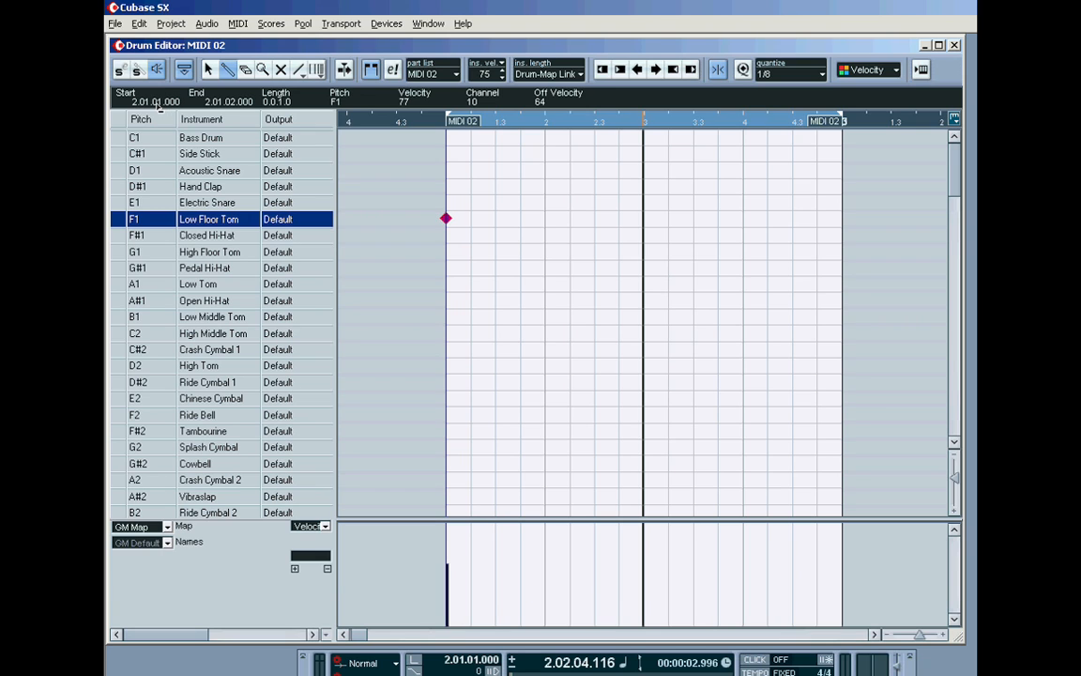
Shift the Low Floor Tom hit one eighth note later so it starts at 2.01.03
left_click_drag(446, 218, 521, 218)
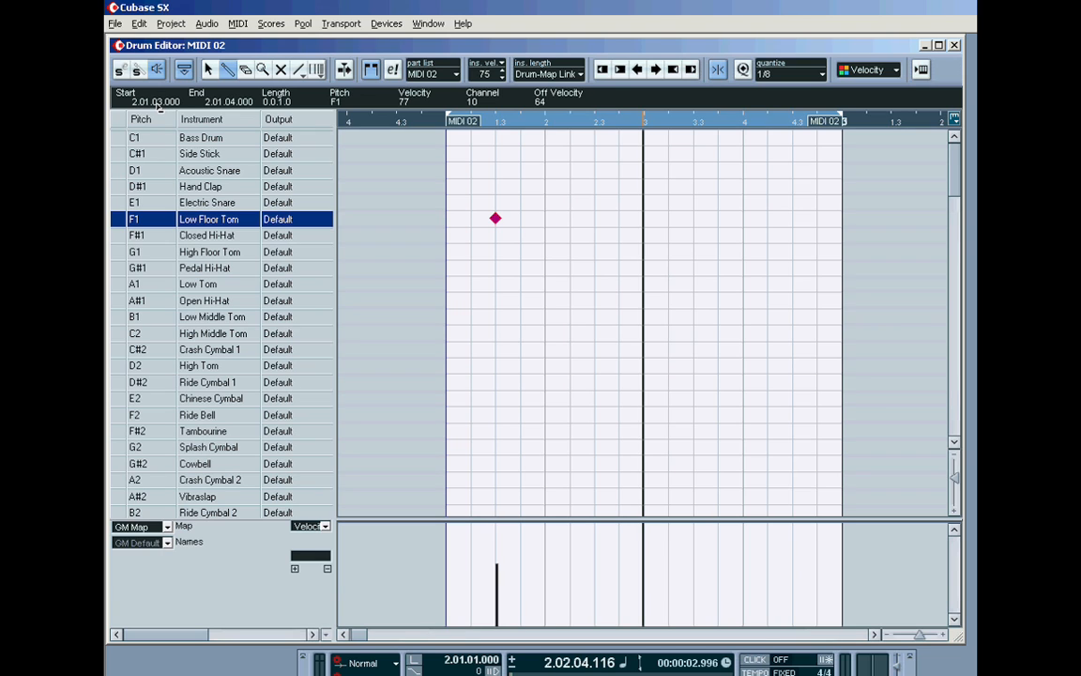
left_click_drag(496, 219, 471, 219)
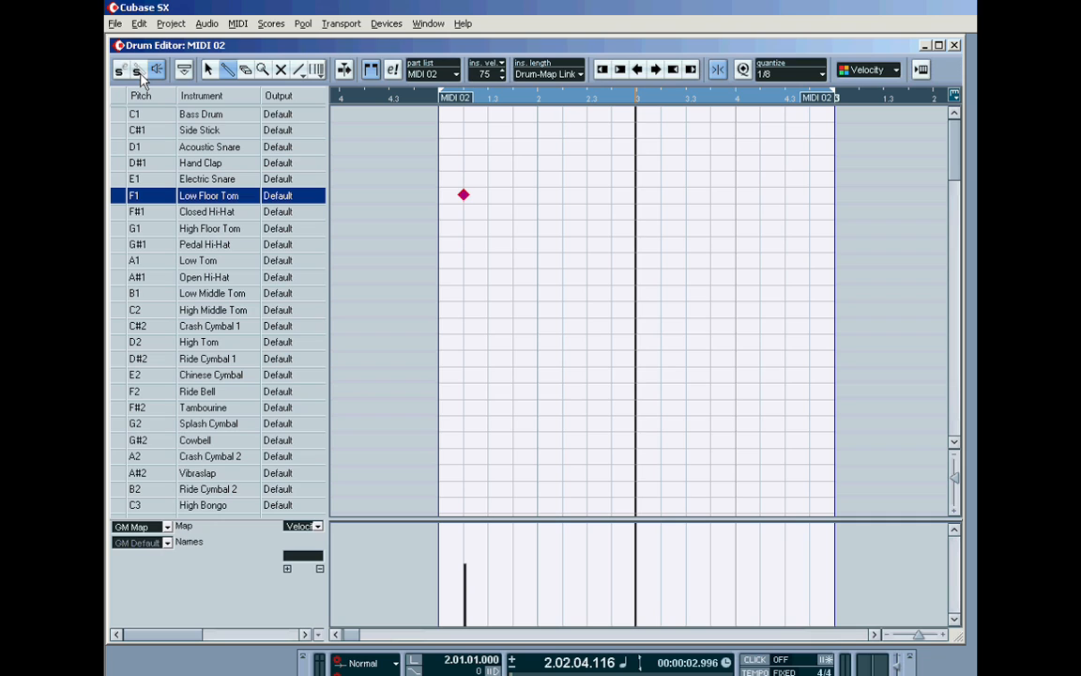
mouse_move(195, 195)
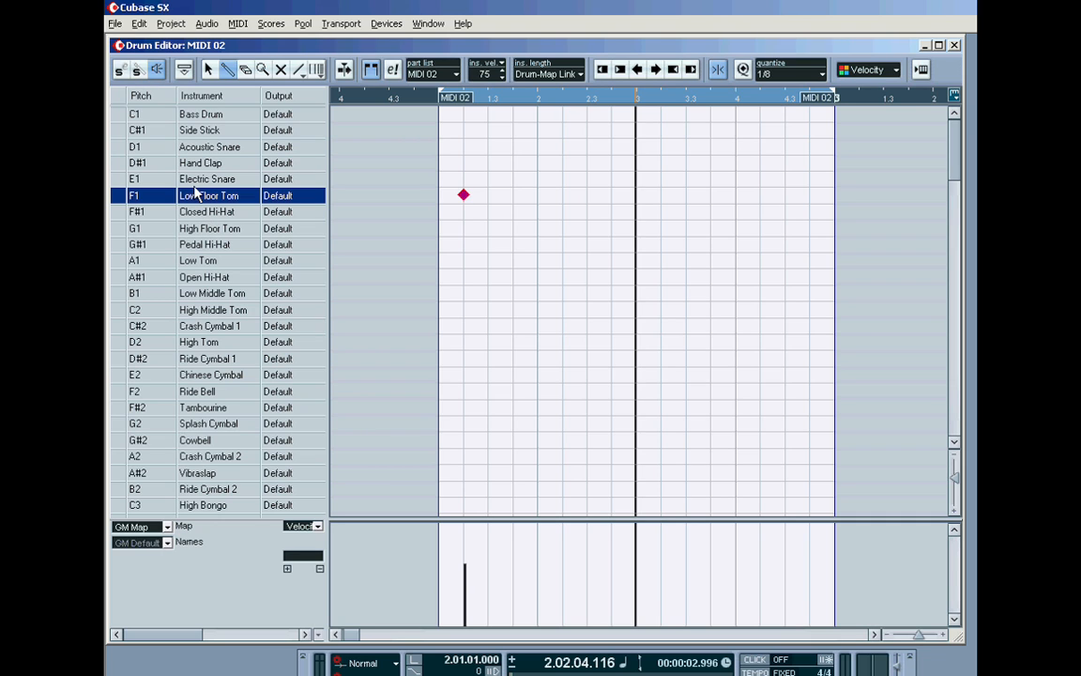
Audition the Low Floor, High Floor and Low Middle tom instruments in the drum list
left_click(206, 179)
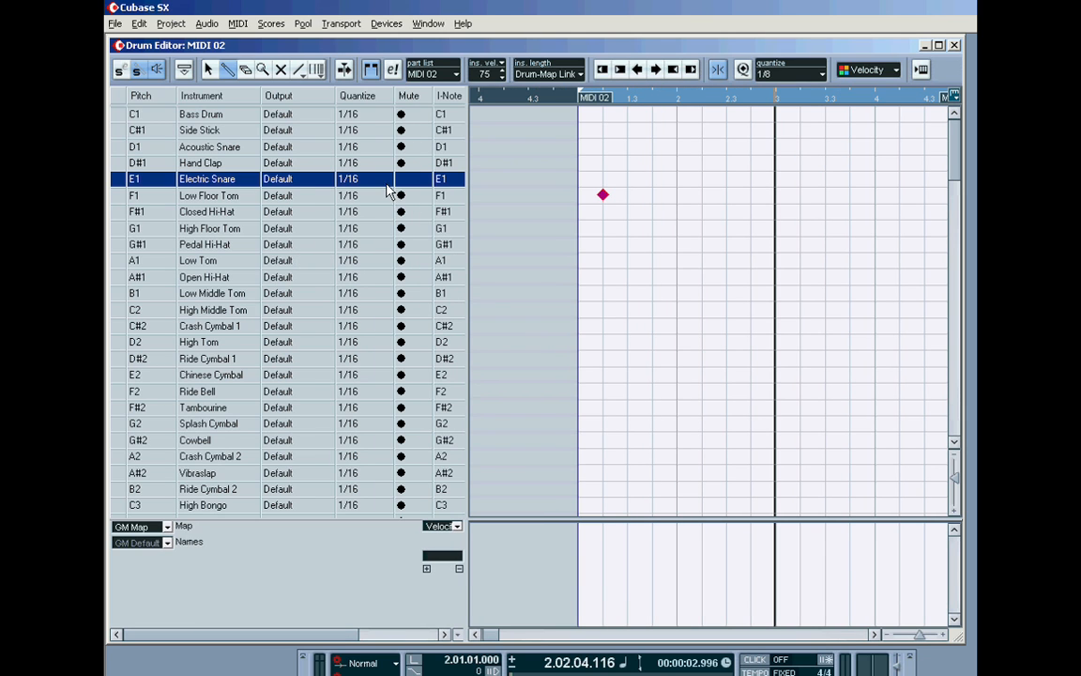
mouse_move(154, 164)
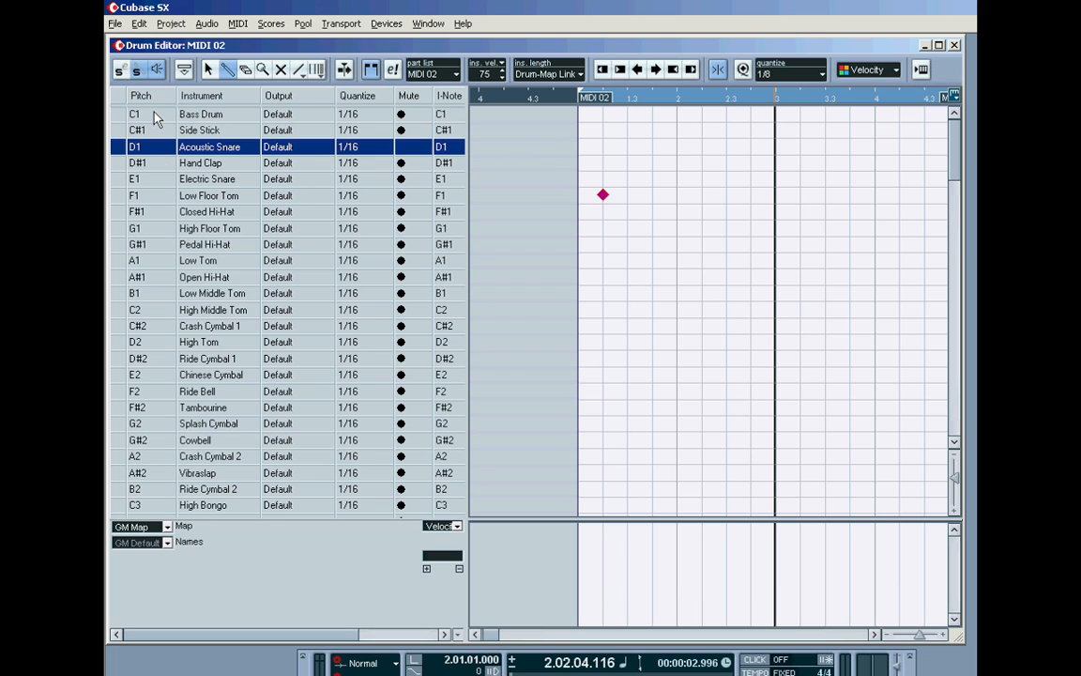
left_click(207, 196)
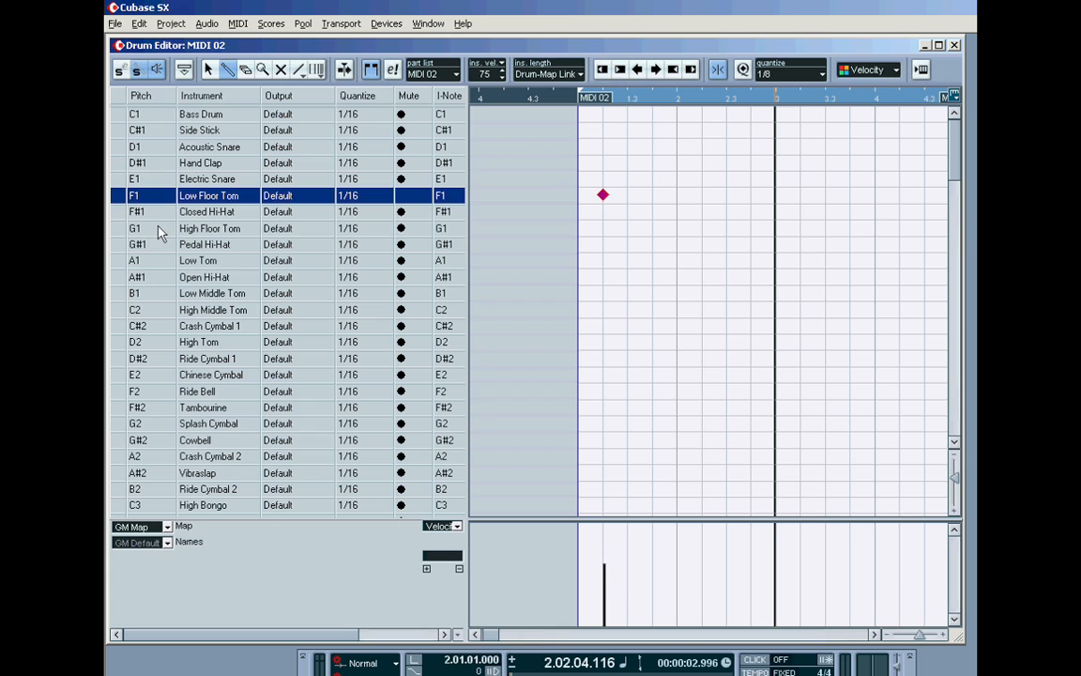
left_click(210, 228)
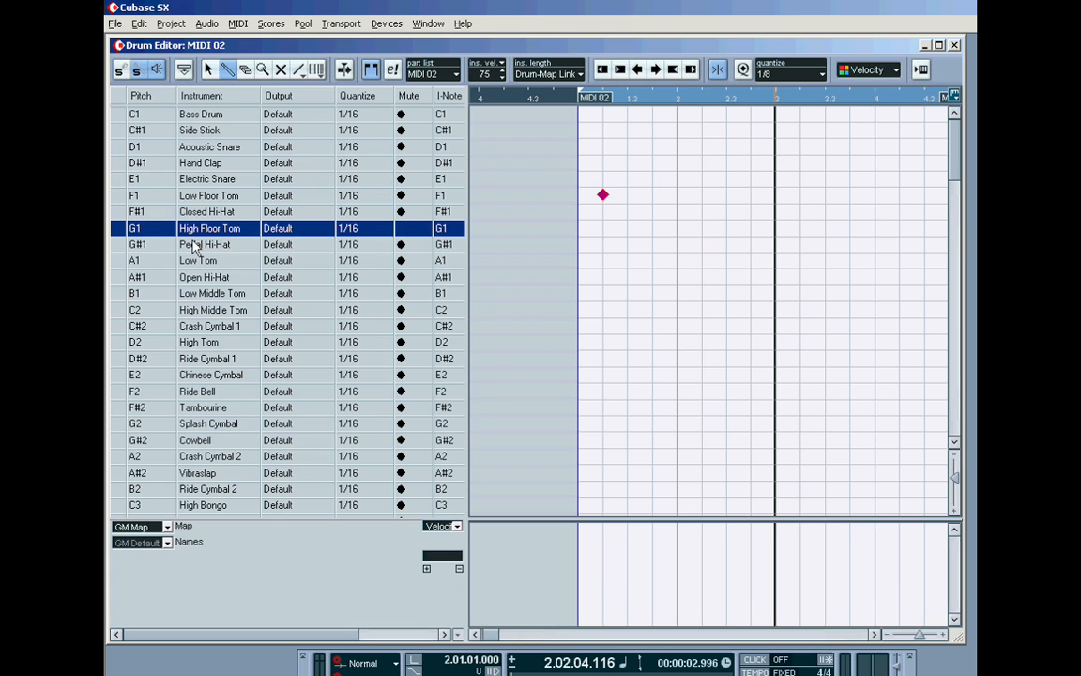
left_click(211, 293)
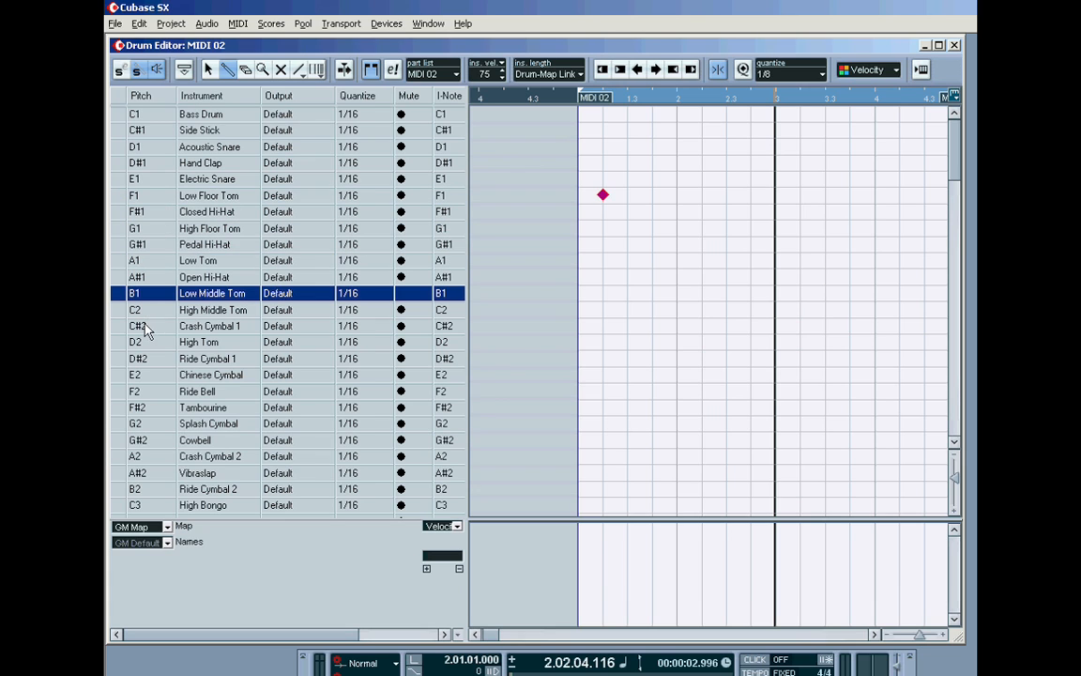
left_click(197, 260)
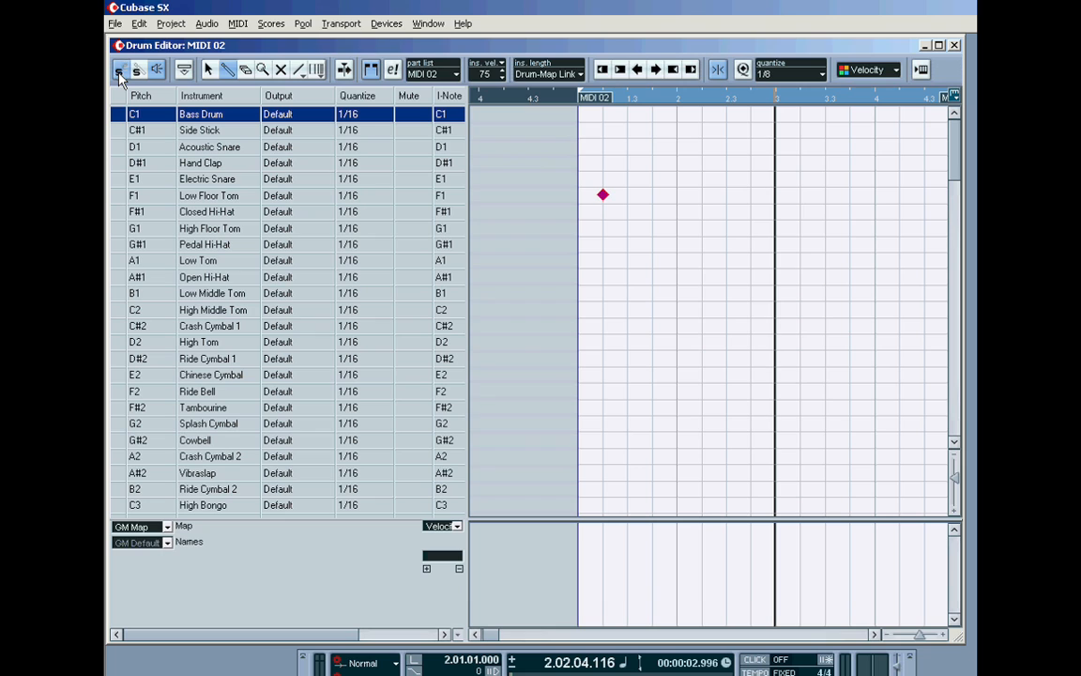
mouse_move(896, 646)
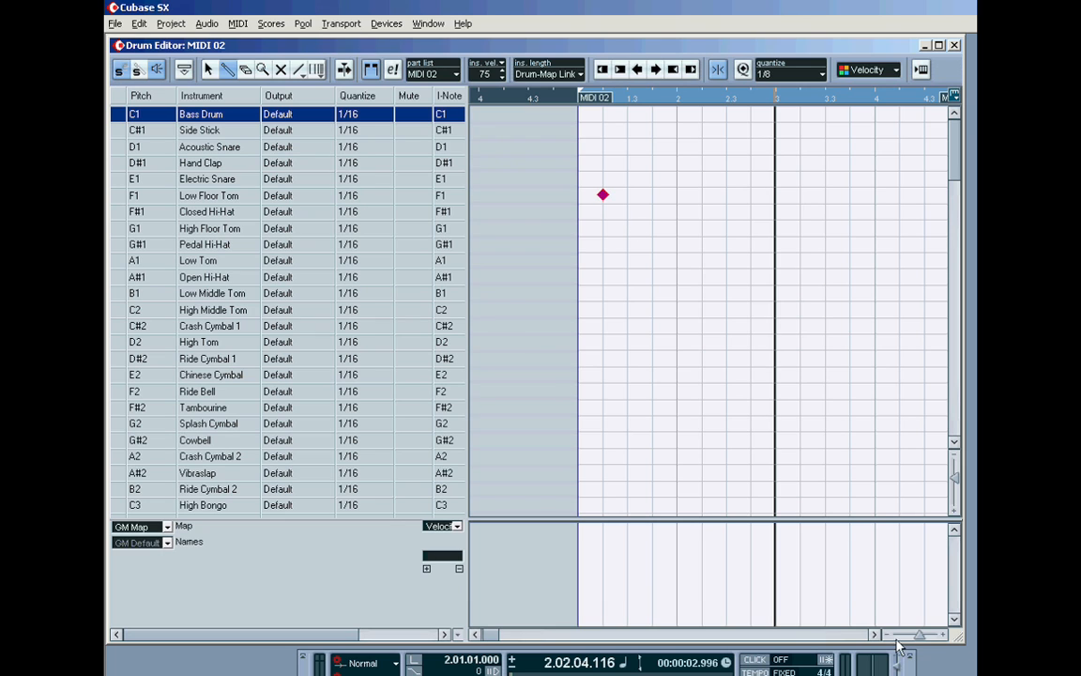
mouse_move(782, 181)
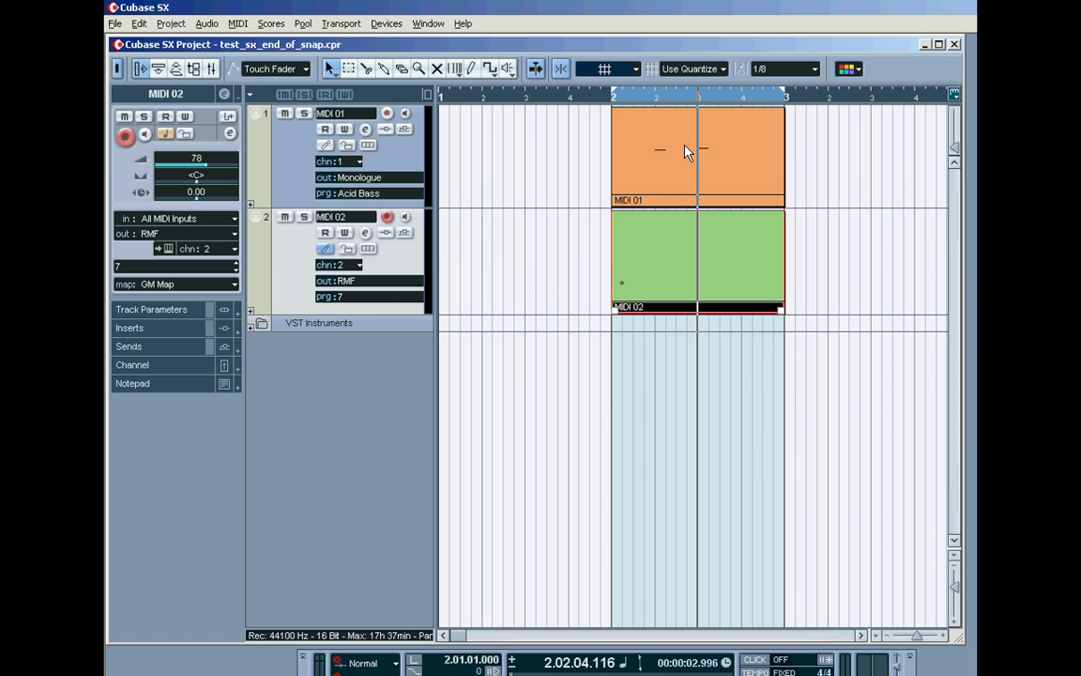
mouse_move(698, 238)
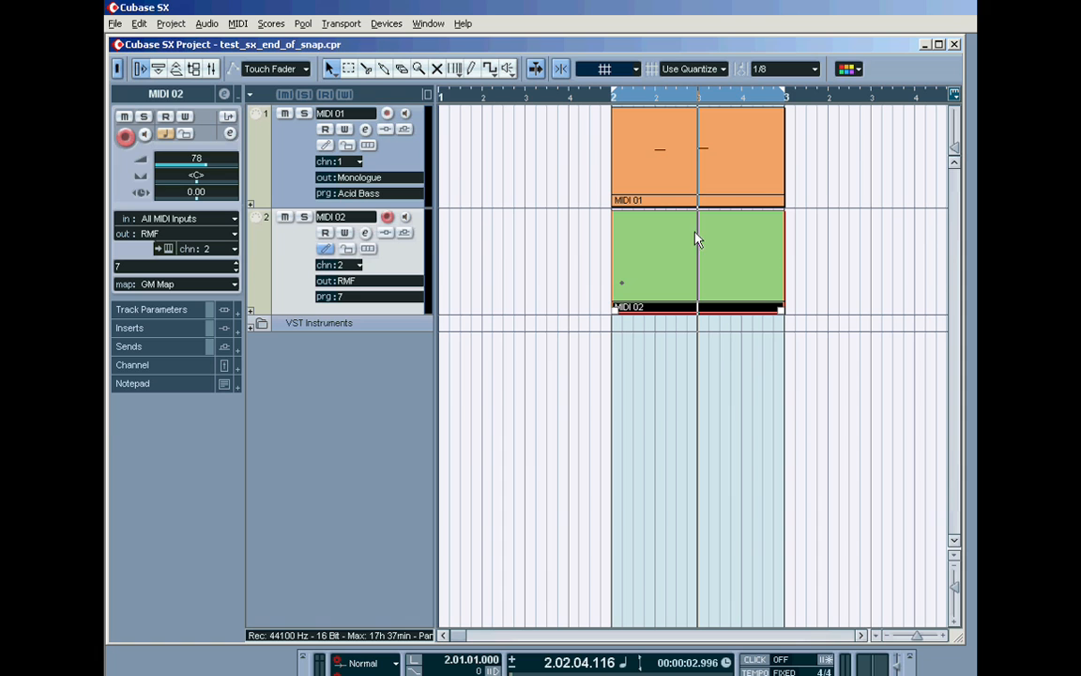
mouse_move(680, 261)
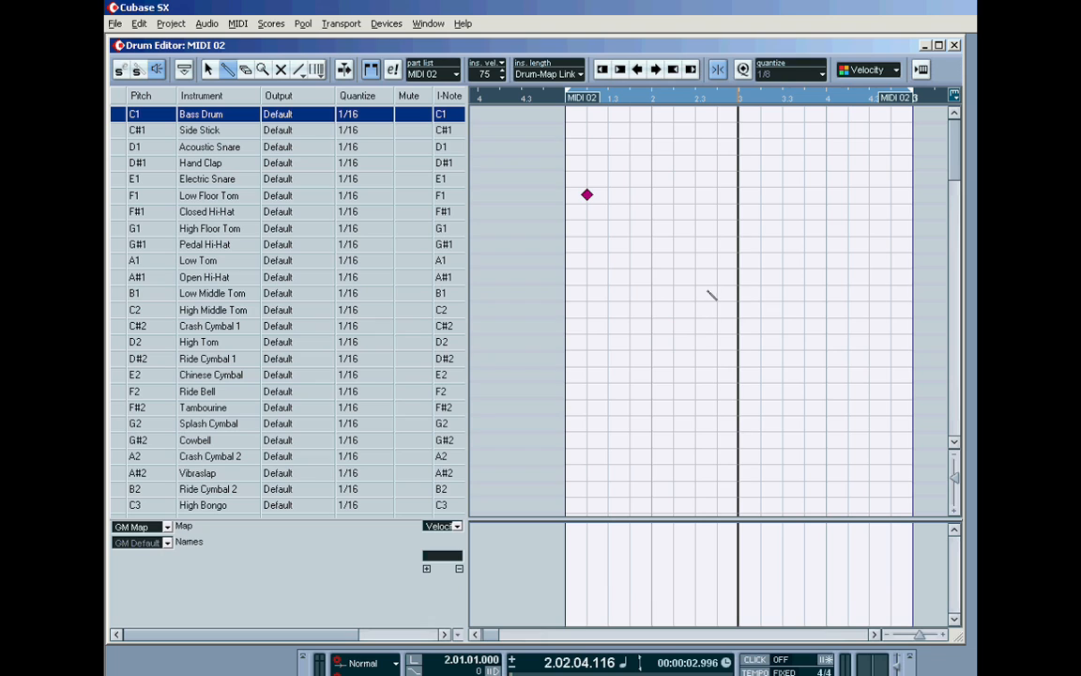
mouse_move(358, 293)
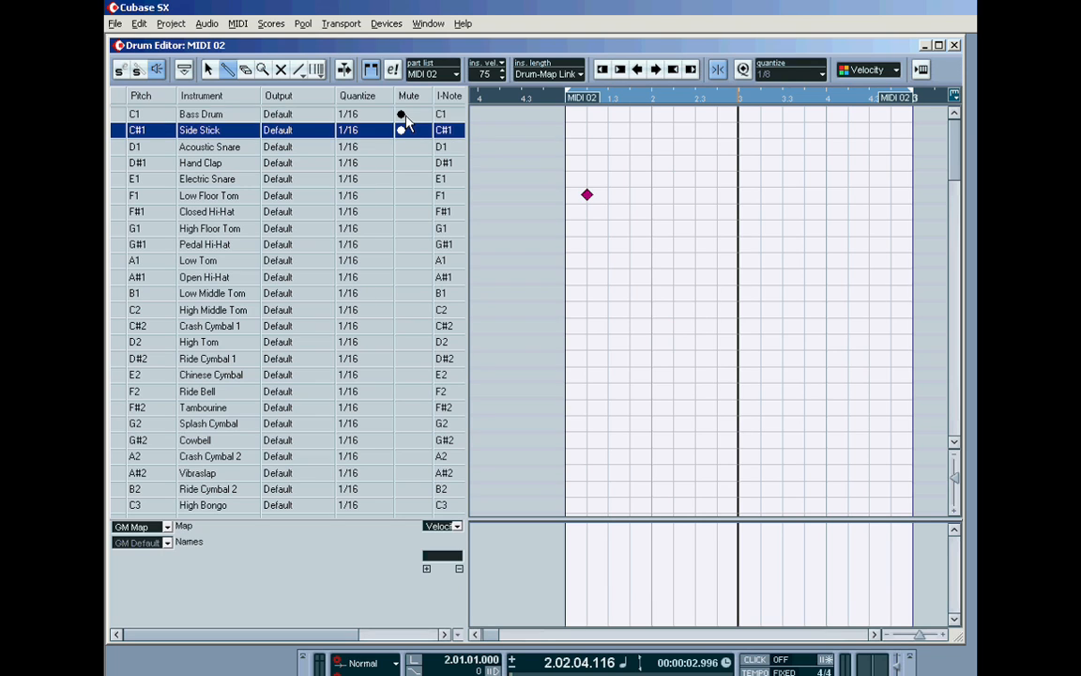
left_click(200, 162)
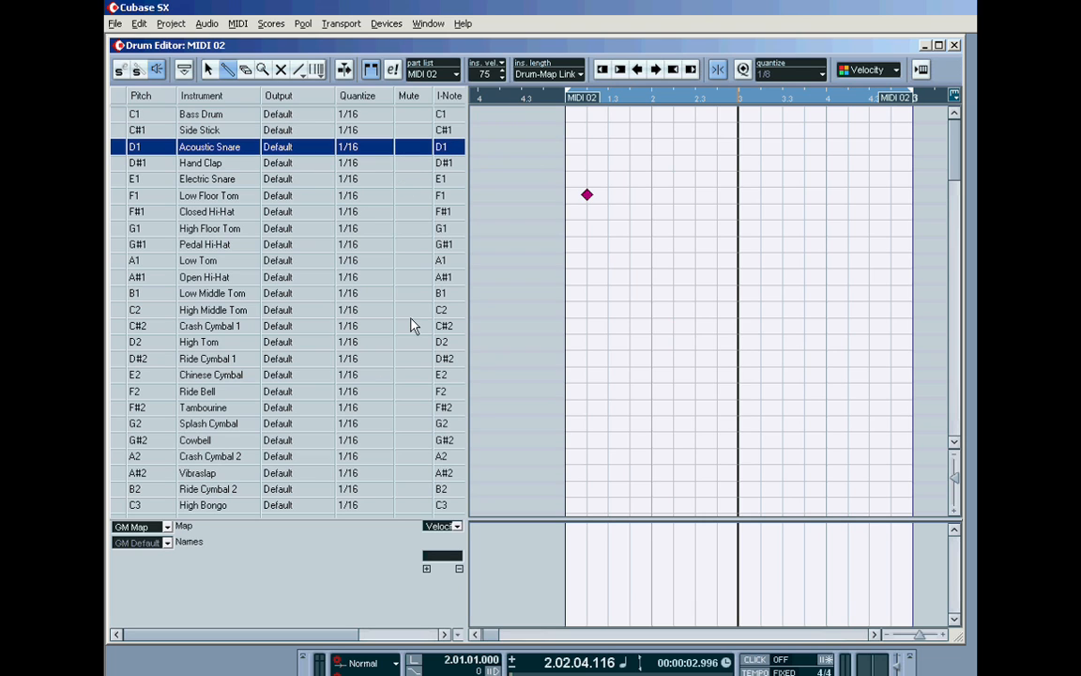
mouse_move(711, 225)
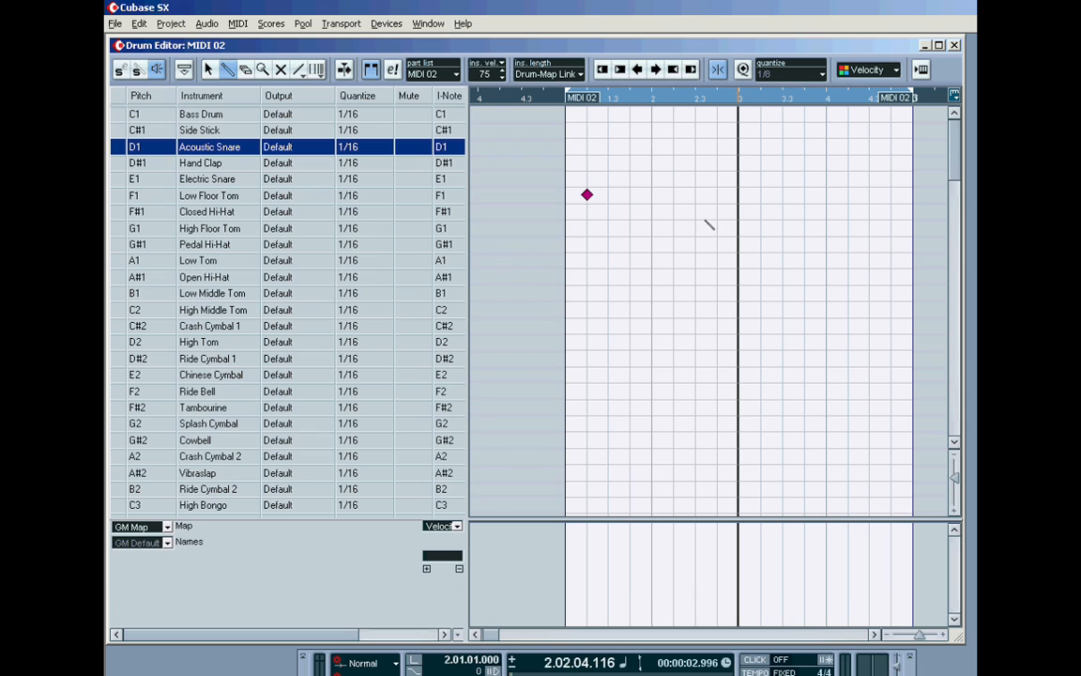
mouse_move(486, 282)
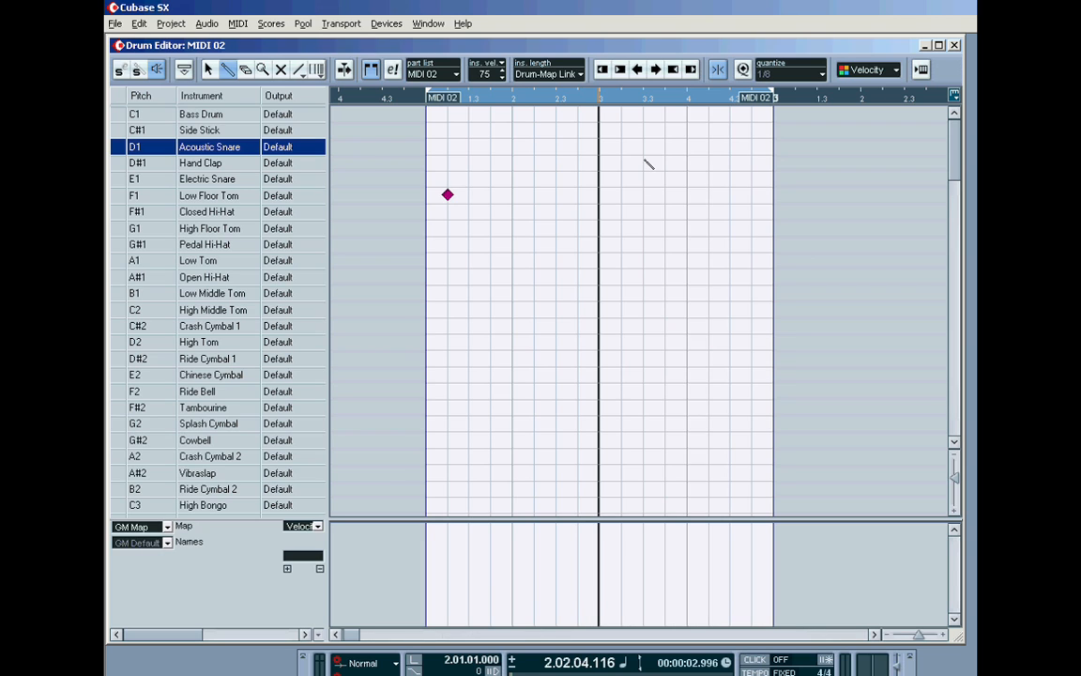
mouse_move(517, 148)
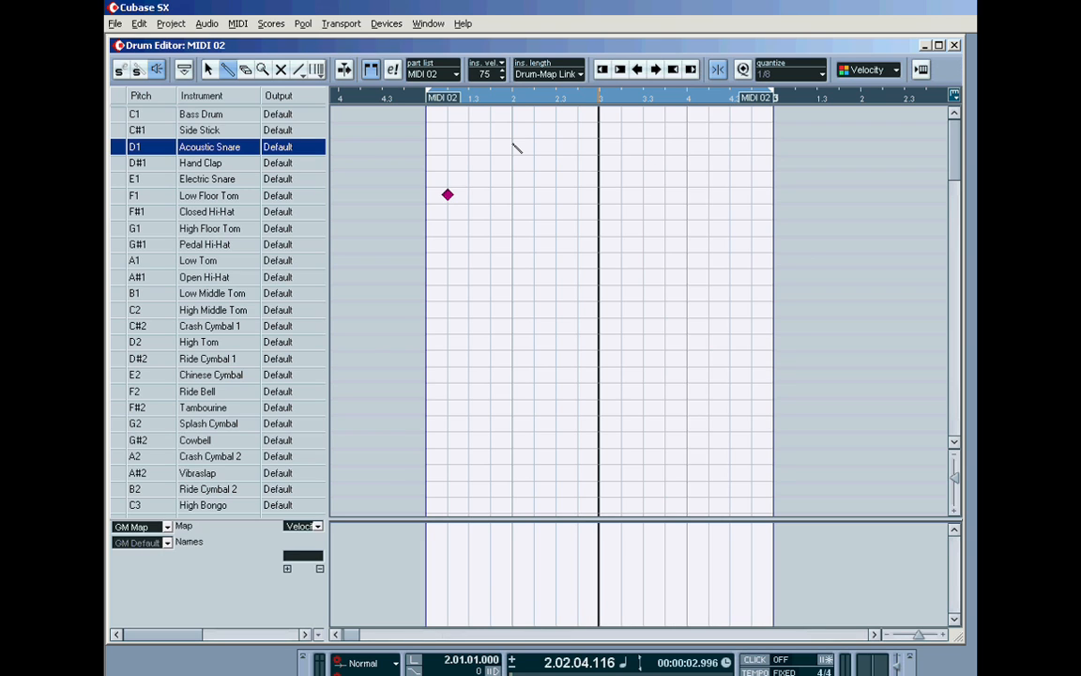
mouse_move(707, 68)
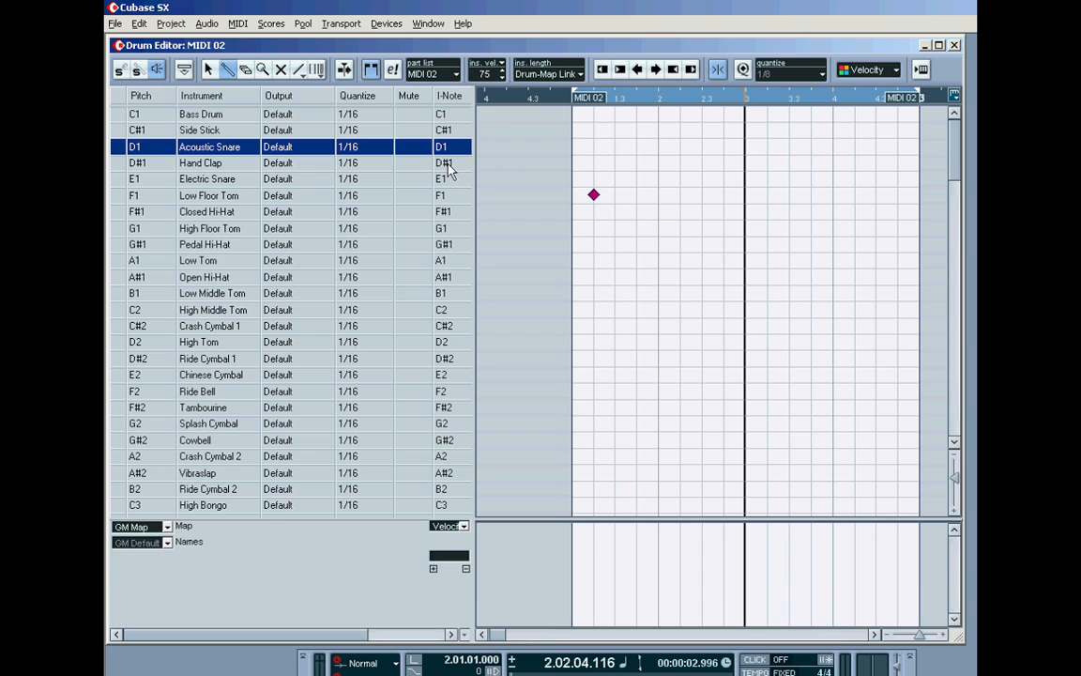
mouse_move(514, 129)
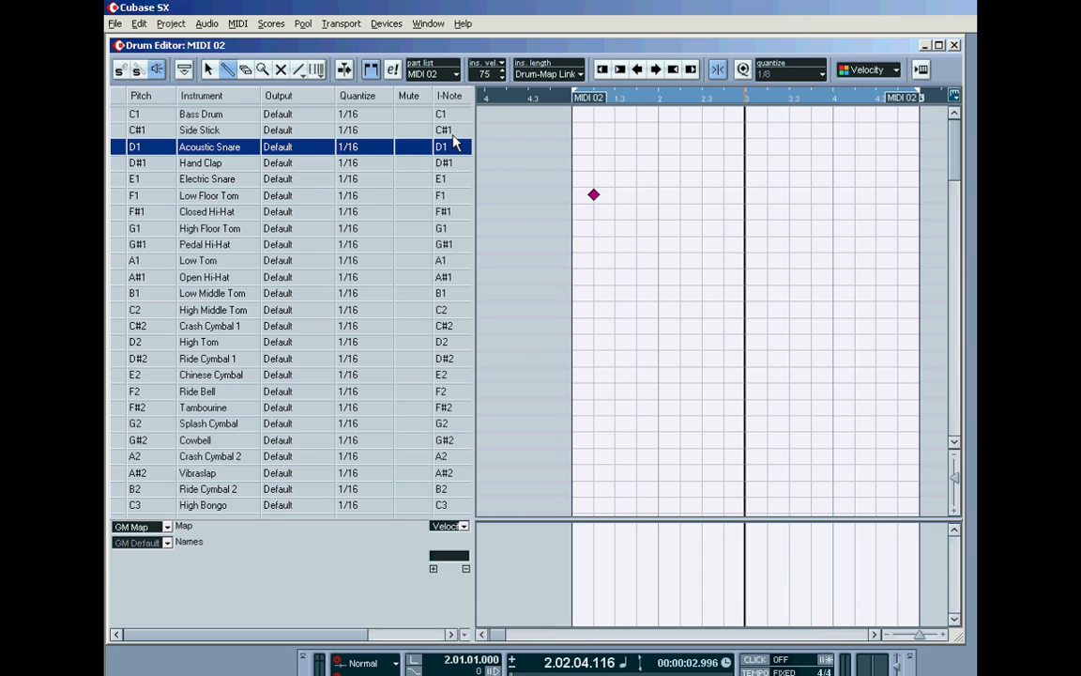
Keep the Bass Drum quantize at 1/16 and turn off Use Global Quantize
left_click(357, 114)
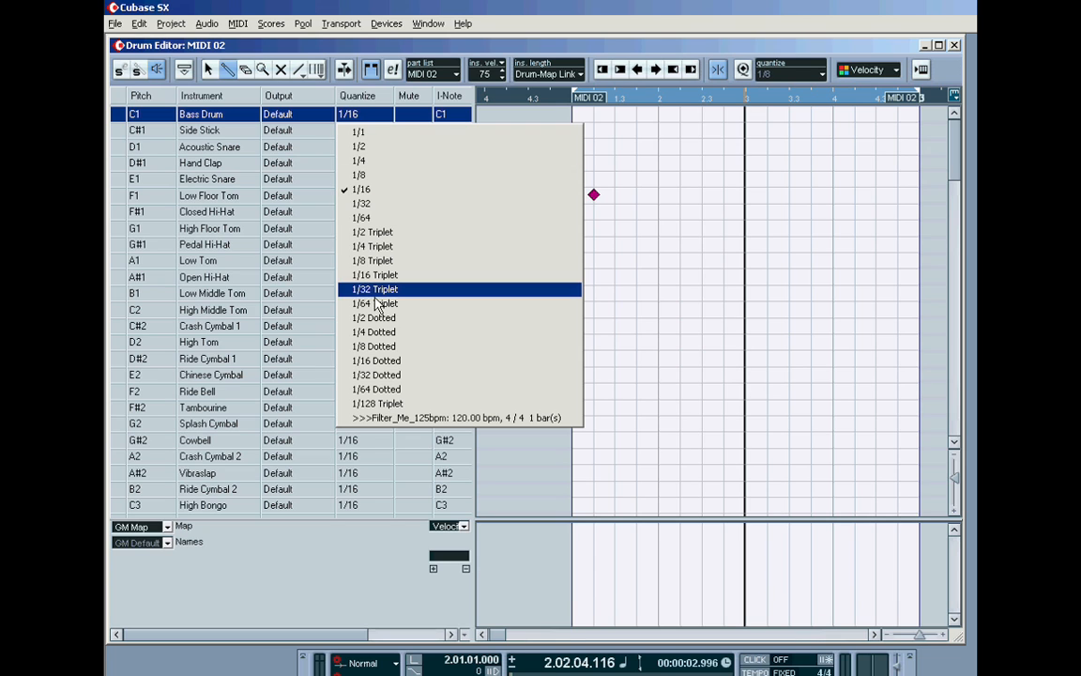
mouse_move(361, 203)
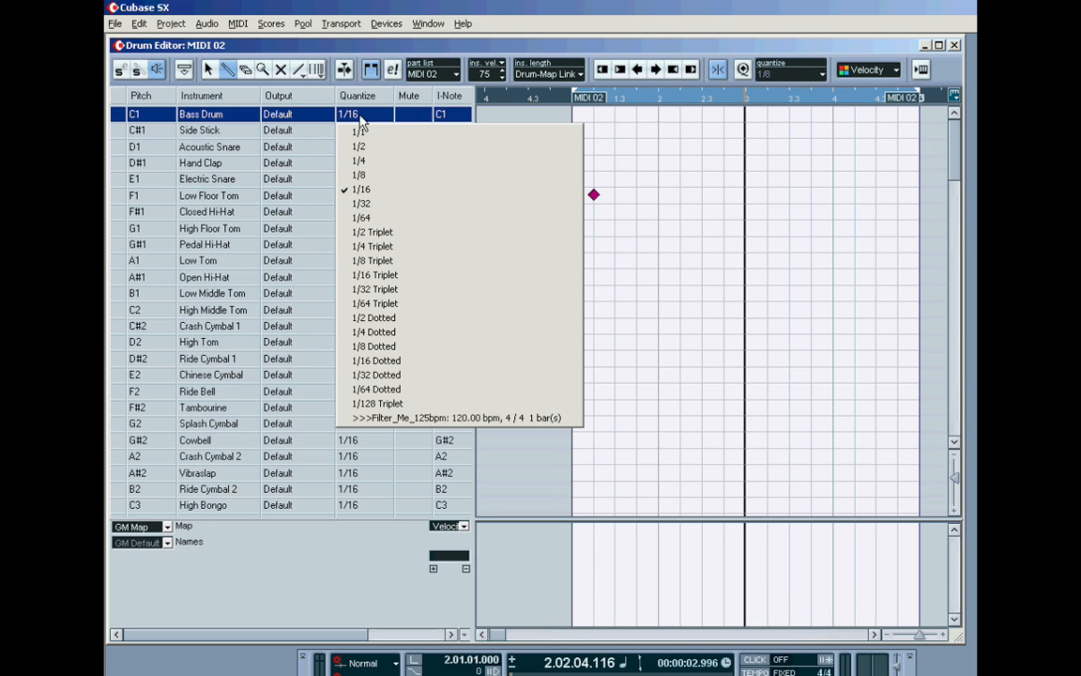
left_click(360, 189)
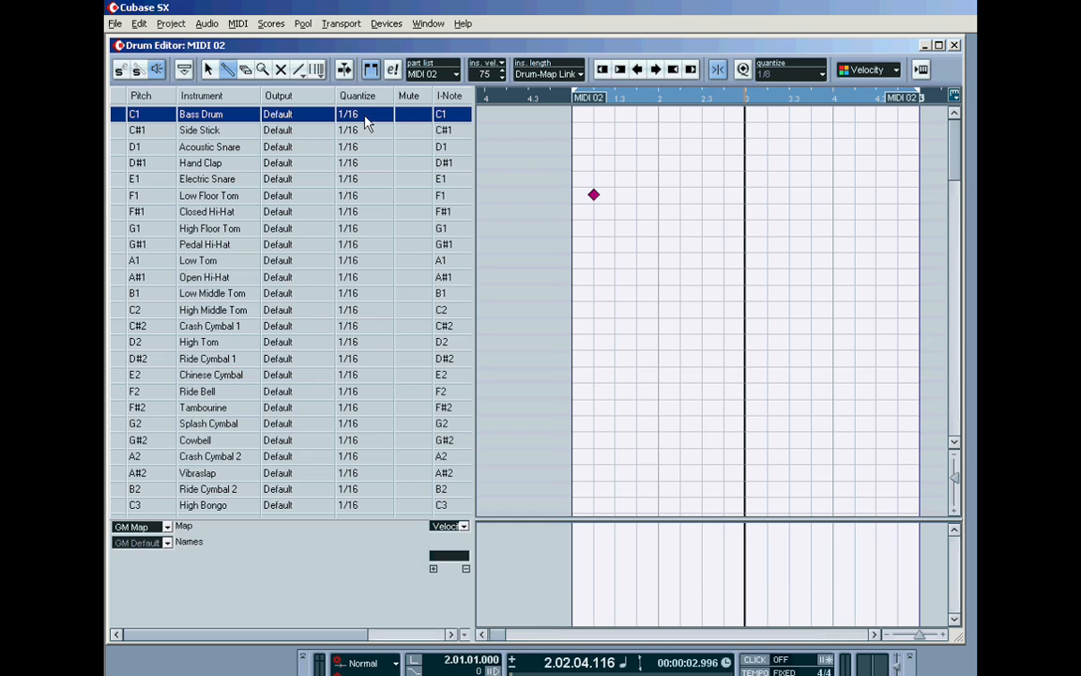
mouse_move(351, 154)
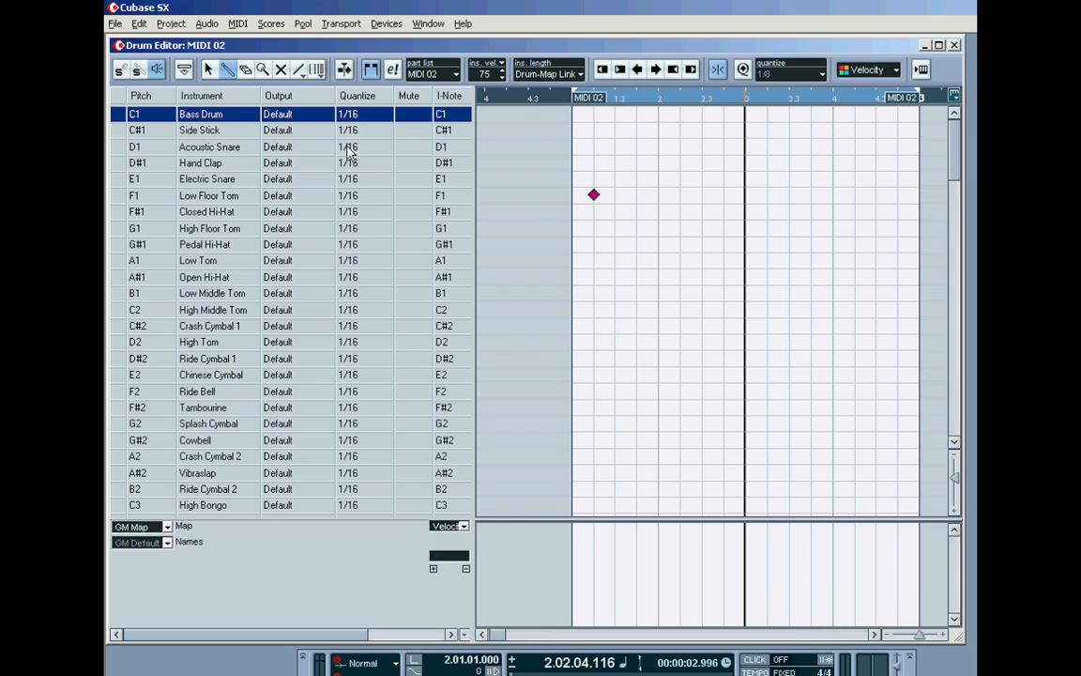
mouse_move(549, 205)
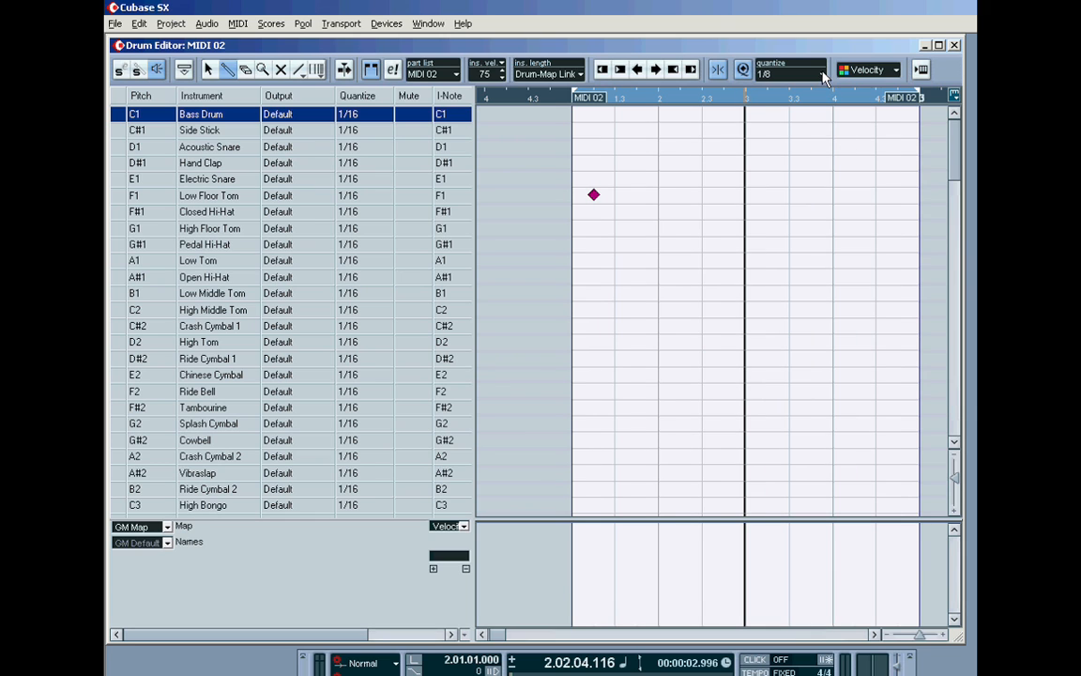
left_click(821, 73)
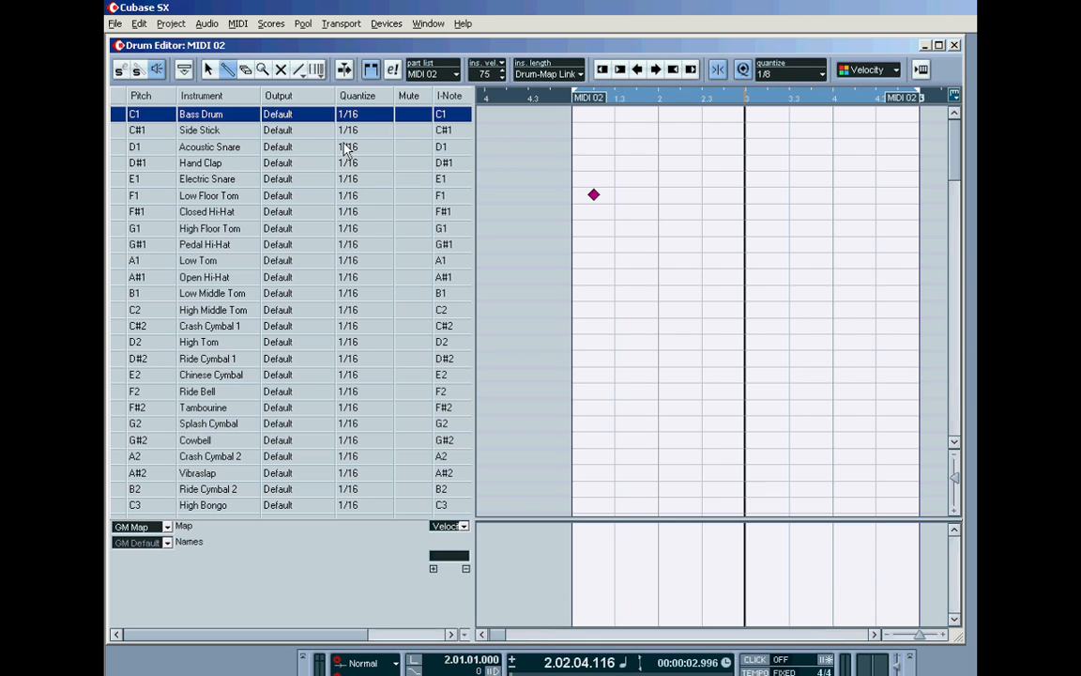
mouse_move(662, 442)
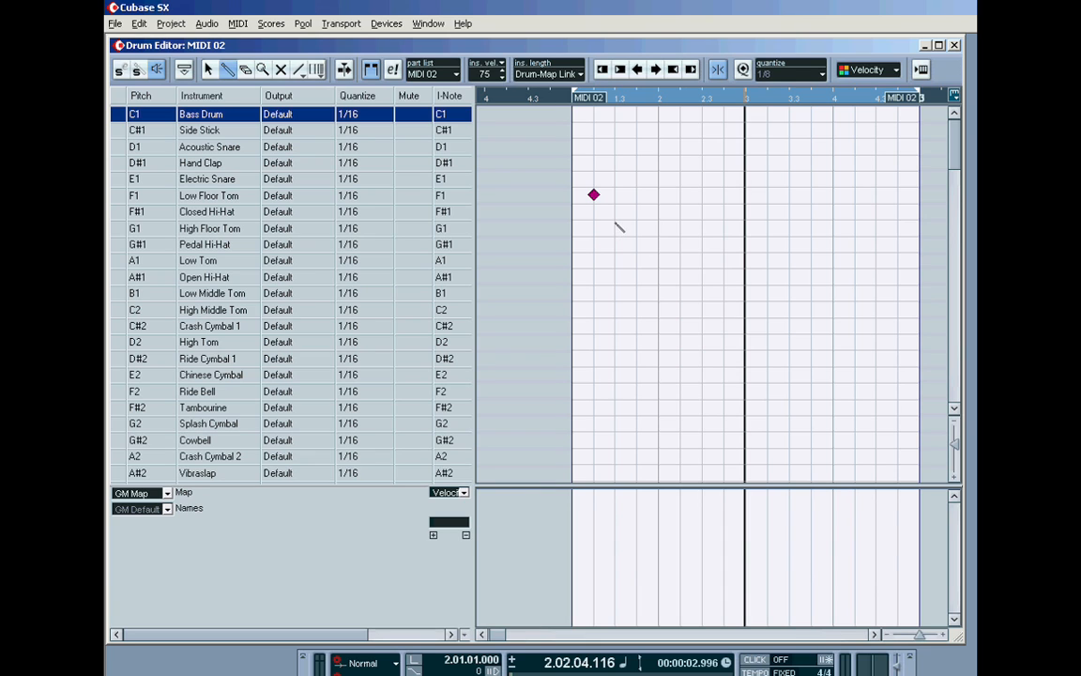
Add five High Floor Tom hits, making the first one aligned with the Low Floor Tom louder
left_click(615, 227)
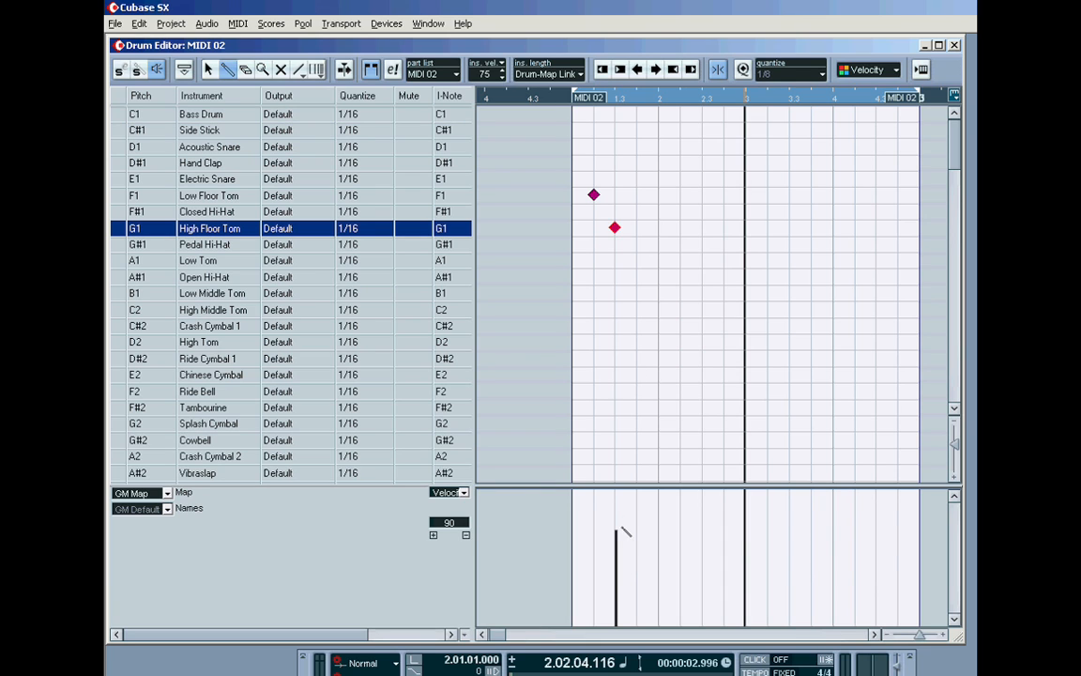
left_click(201, 195)
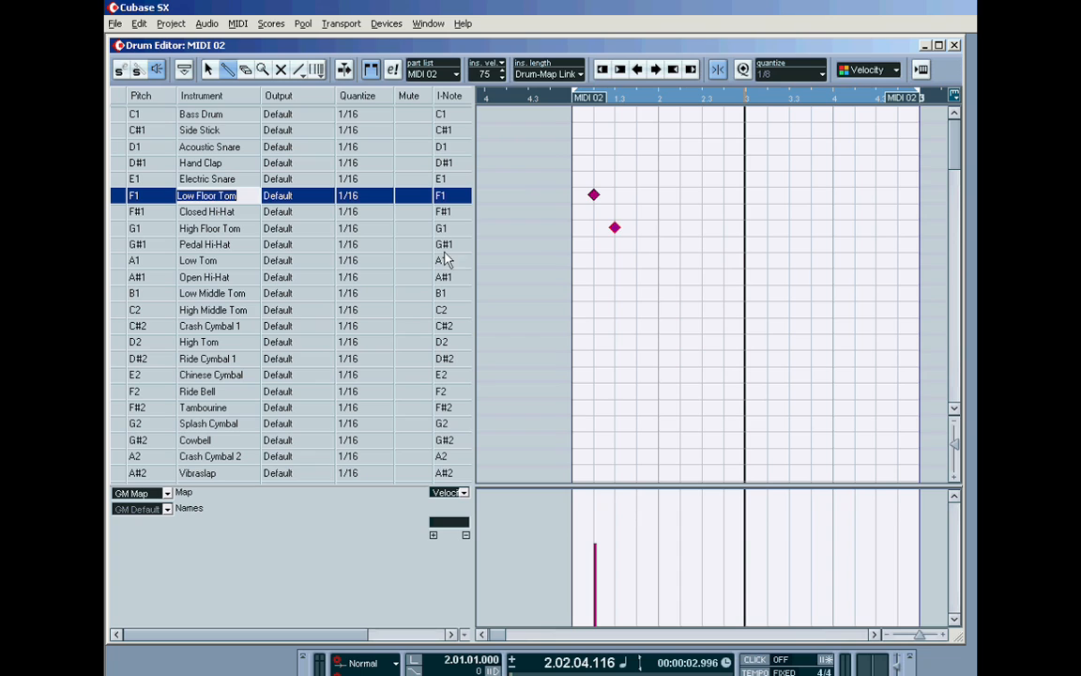
left_click(207, 211)
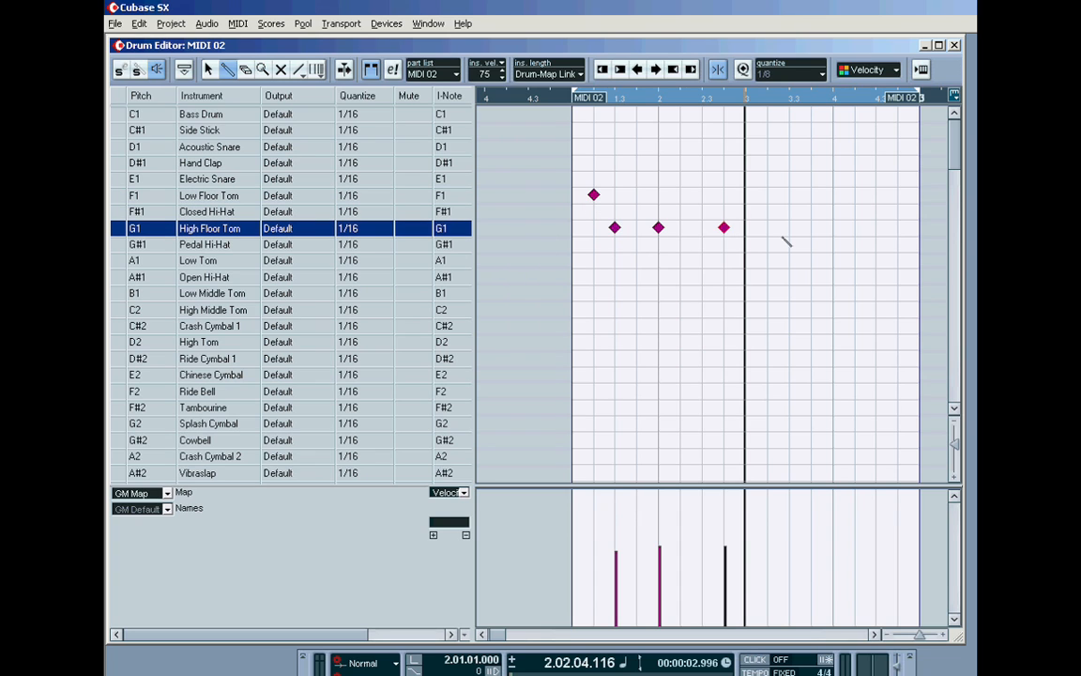
left_click(789, 227)
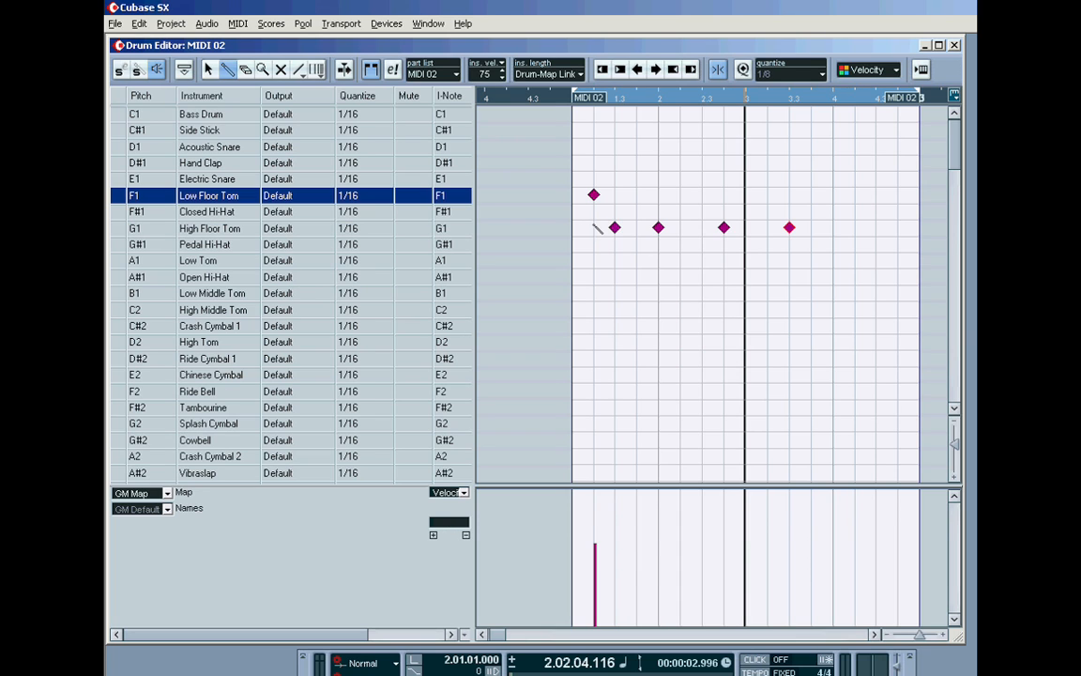
left_click(210, 228)
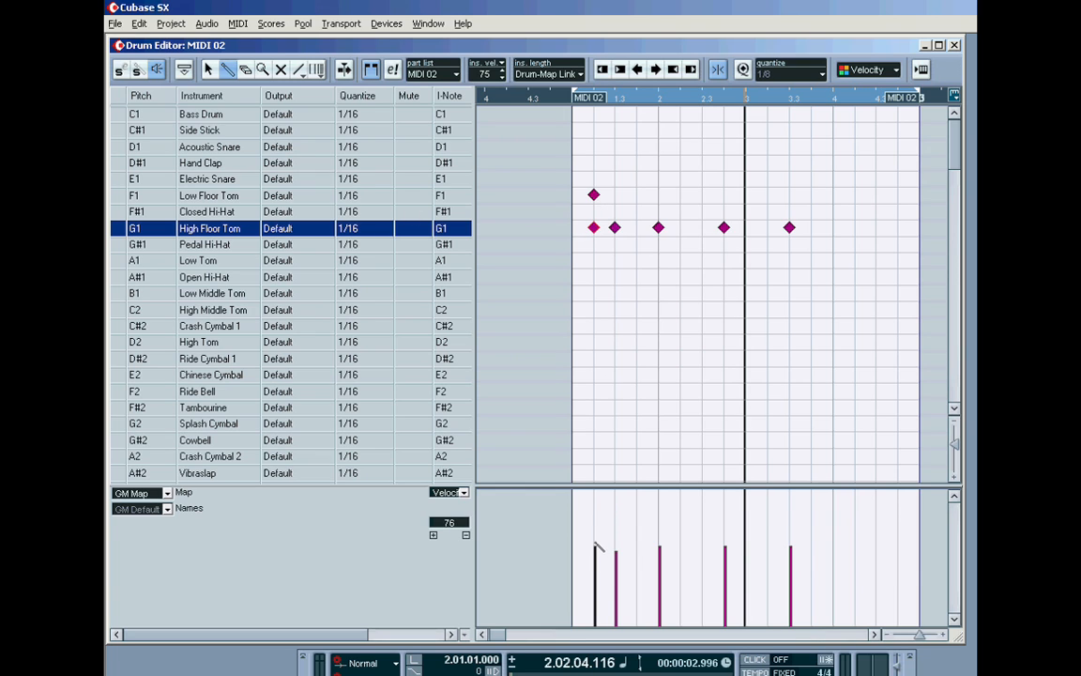
left_click_drag(599, 548, 598, 508)
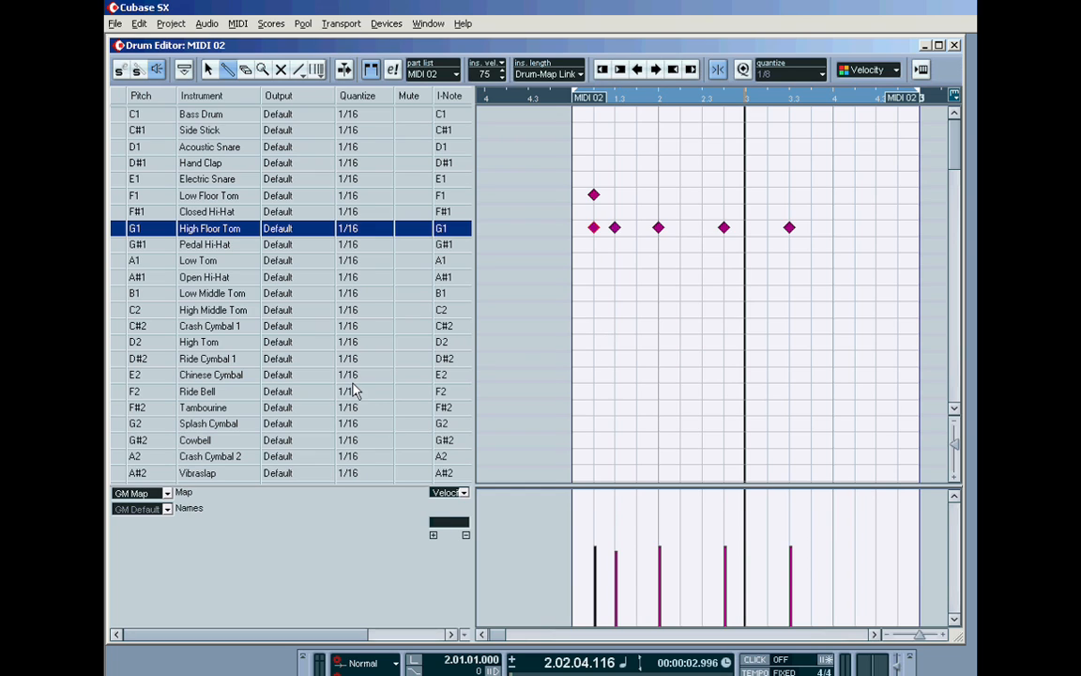
mouse_move(224, 187)
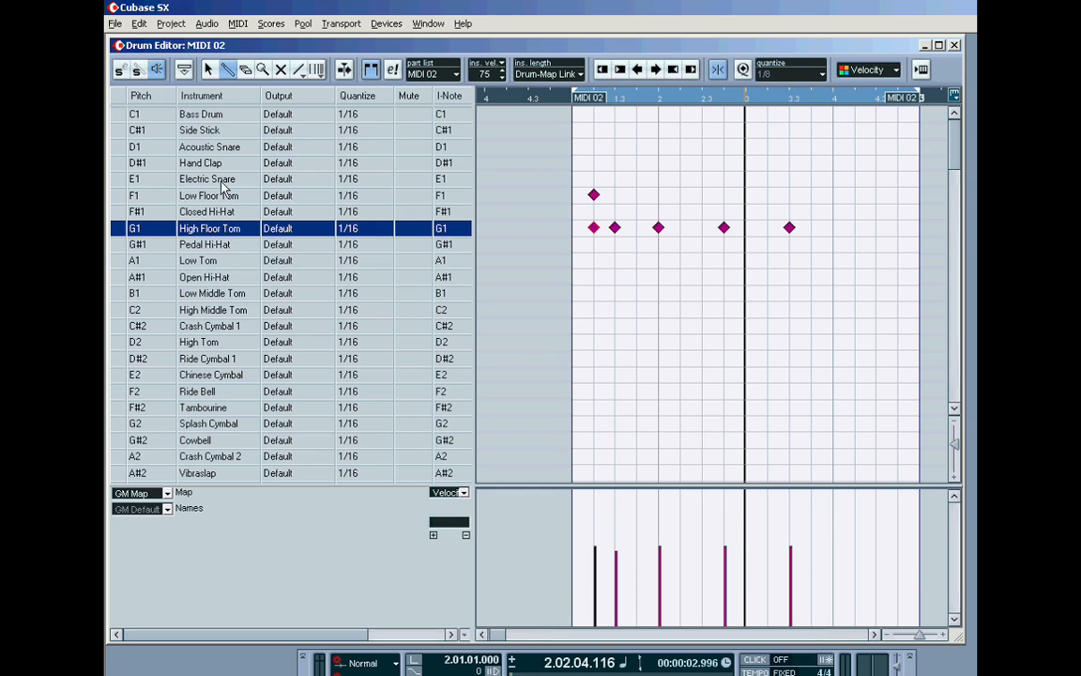
mouse_move(153, 204)
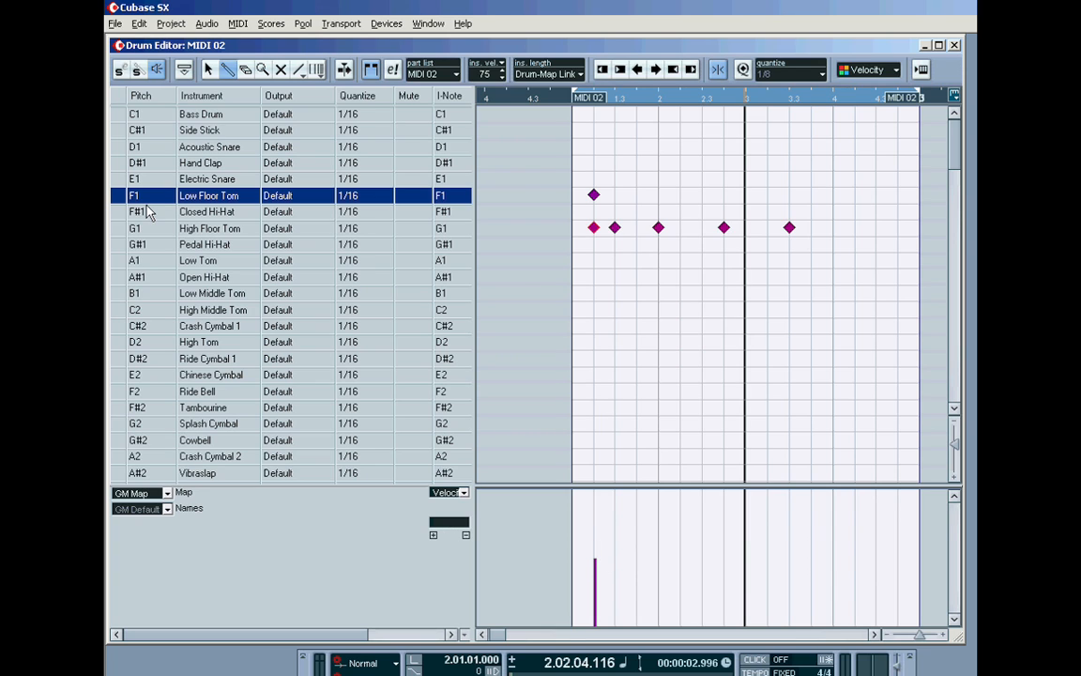
left_click(206, 211)
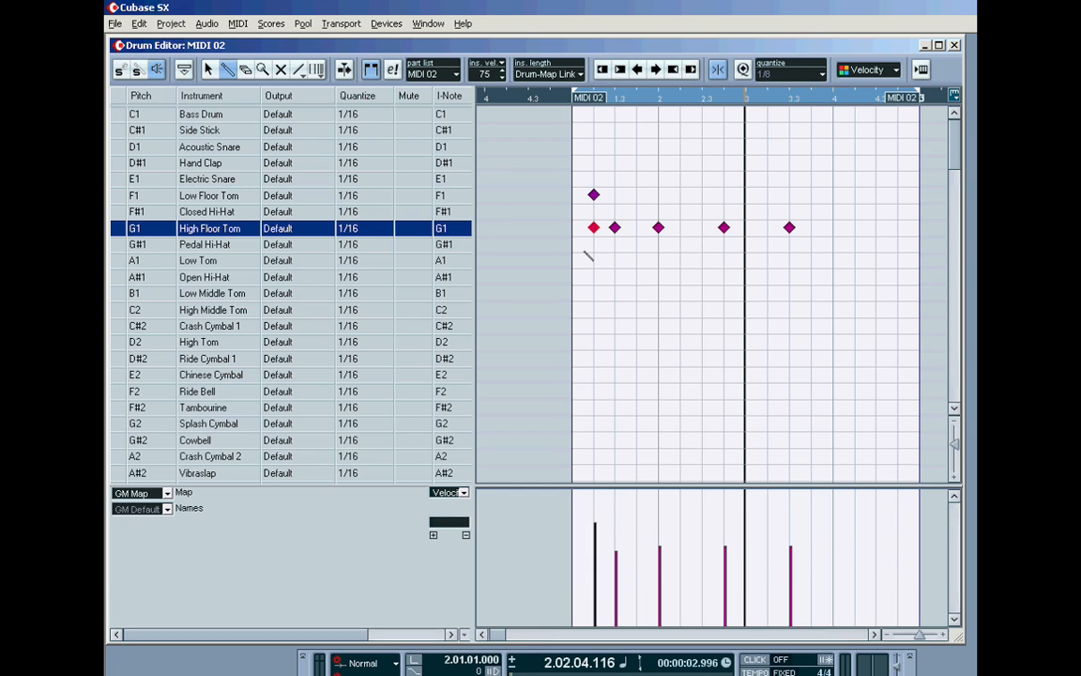
mouse_move(542, 291)
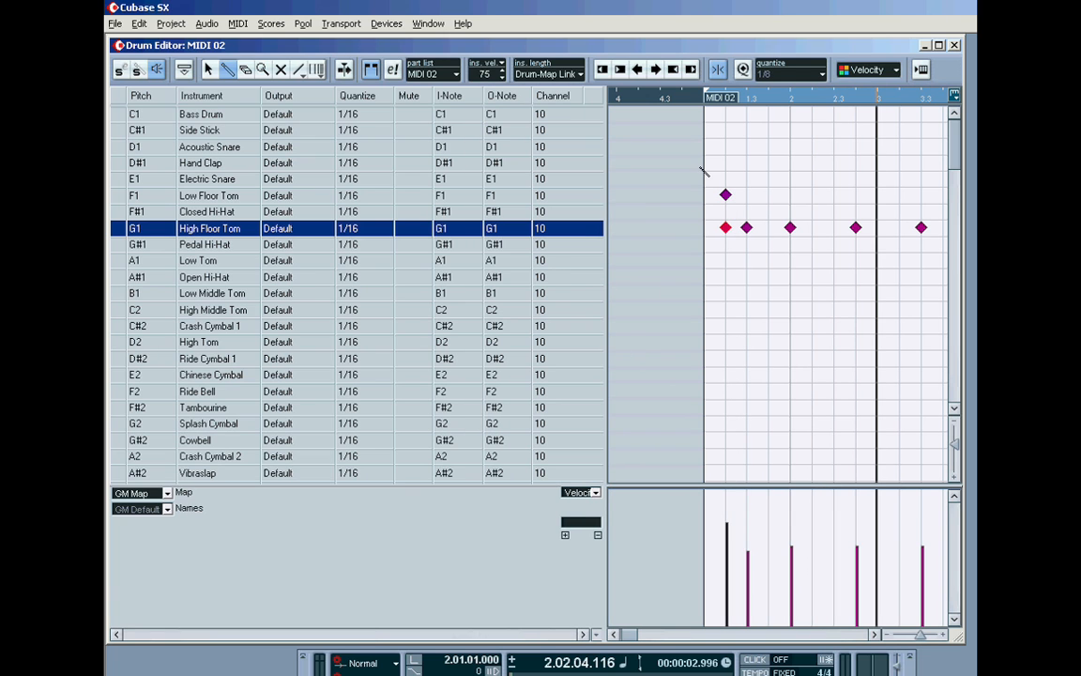
mouse_move(689, 376)
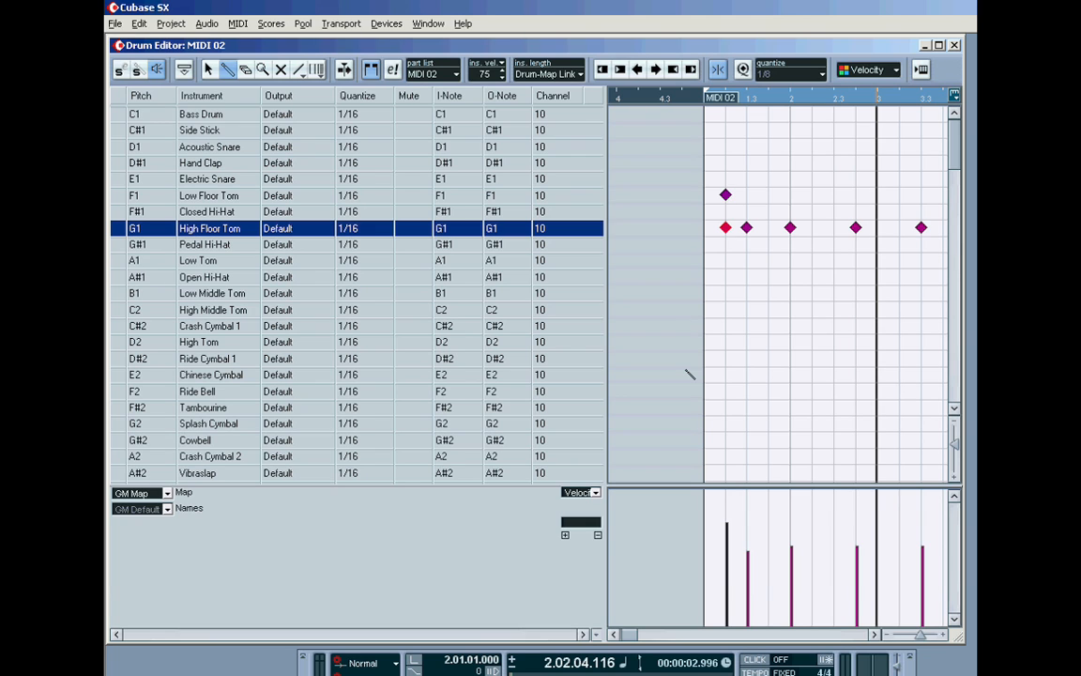
mouse_move(933, 65)
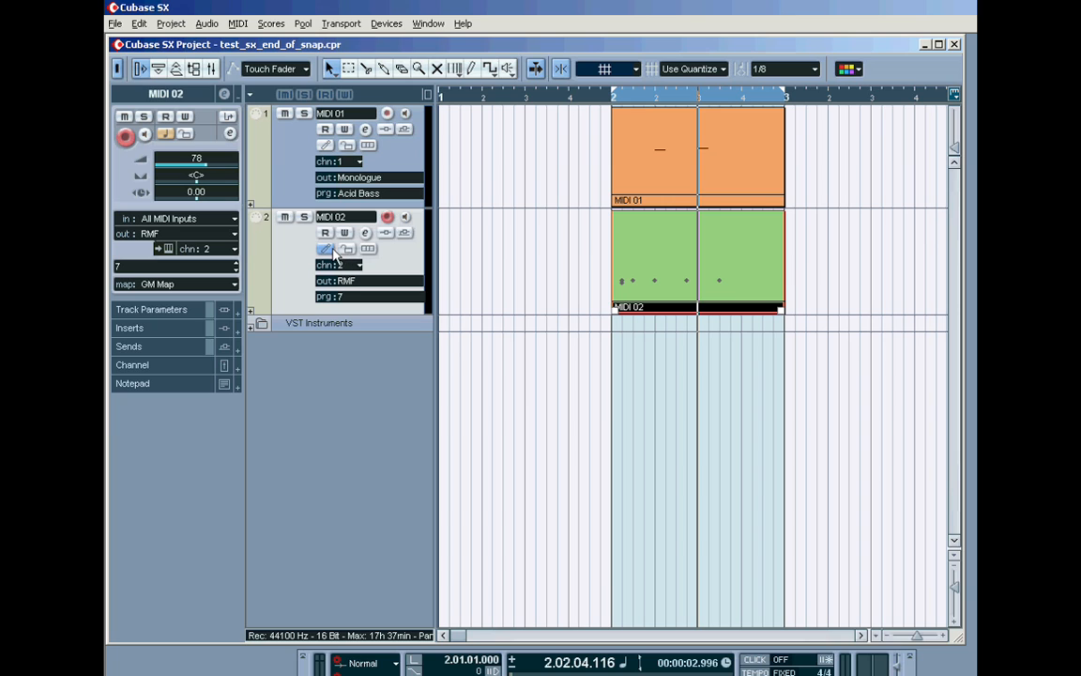
mouse_move(634, 264)
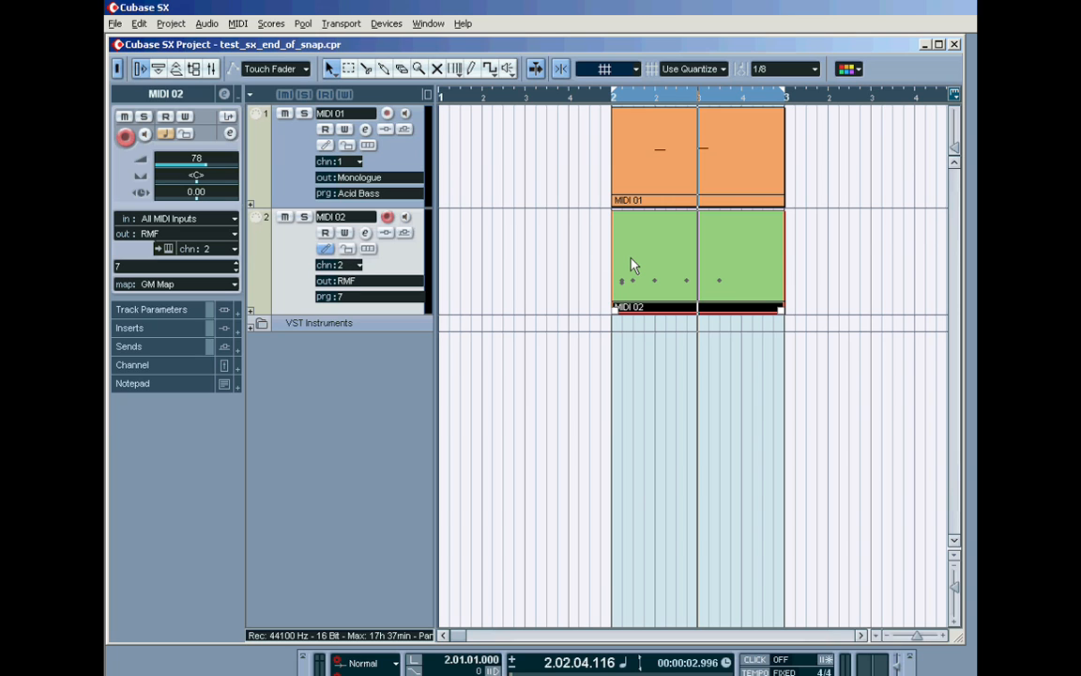
mouse_move(601, 291)
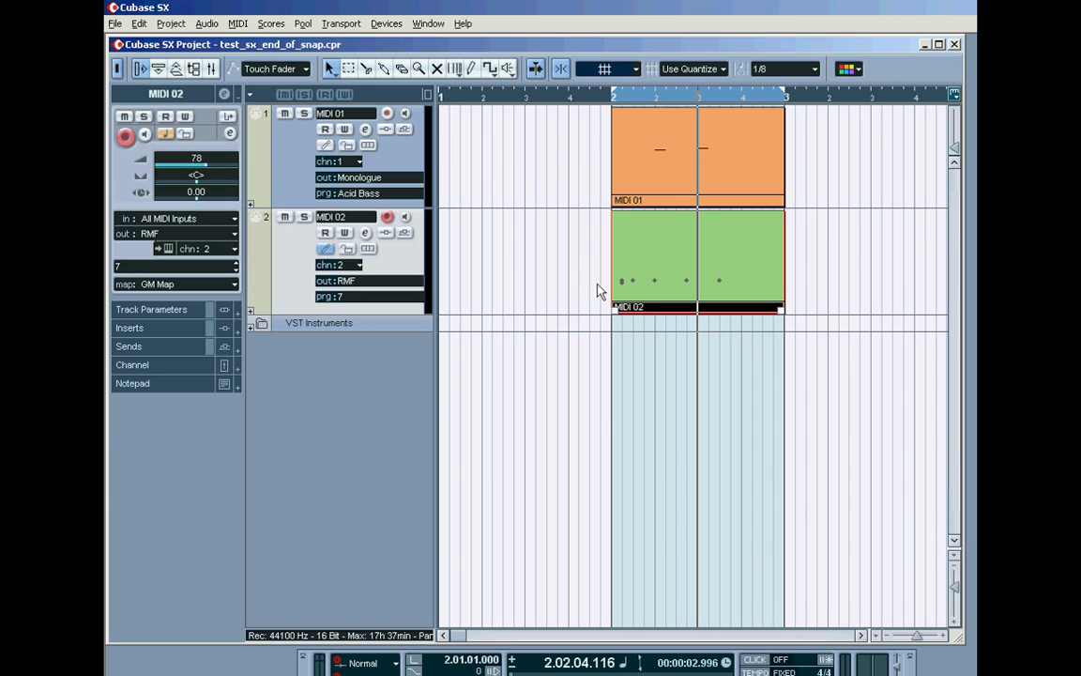
mouse_move(937, 298)
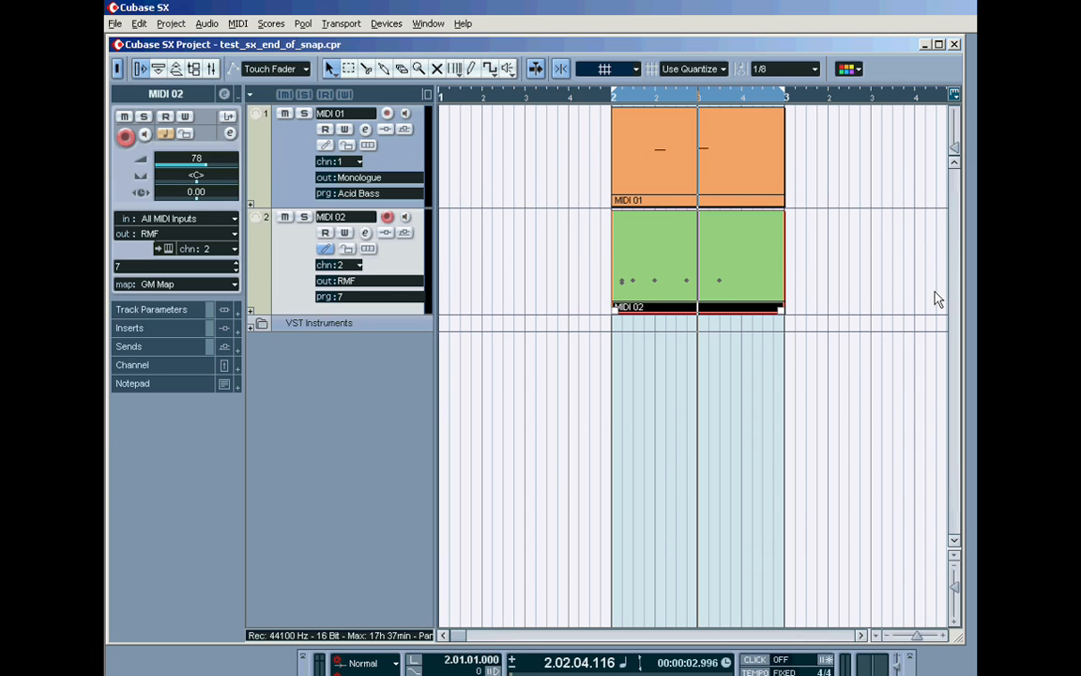
mouse_move(417, 264)
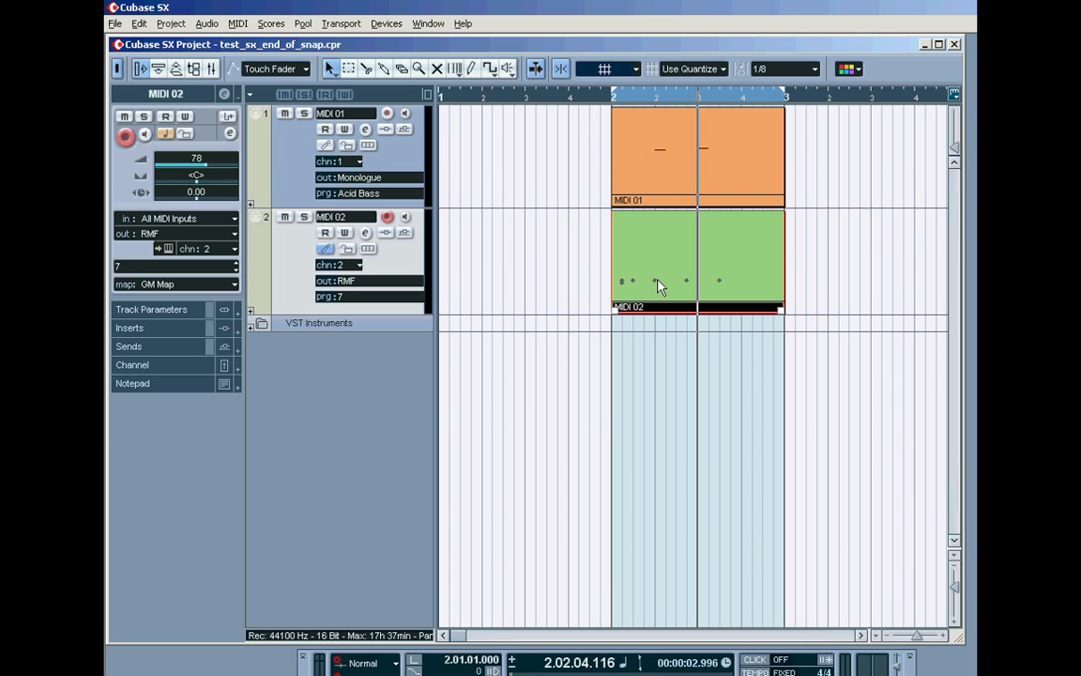
mouse_move(341, 258)
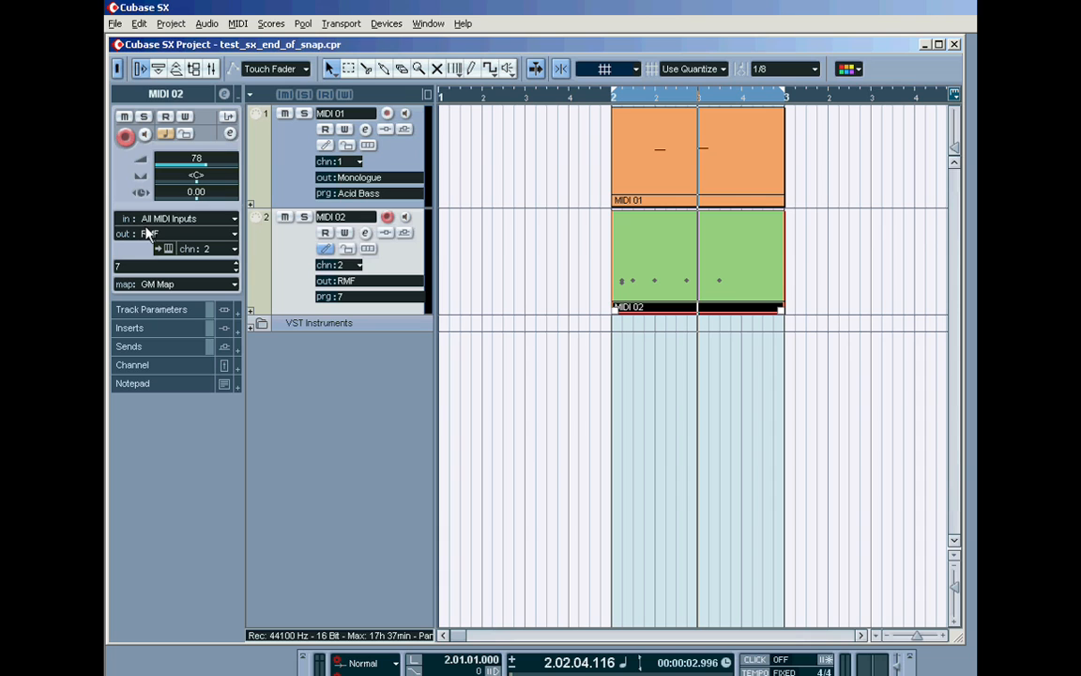
mouse_move(167, 225)
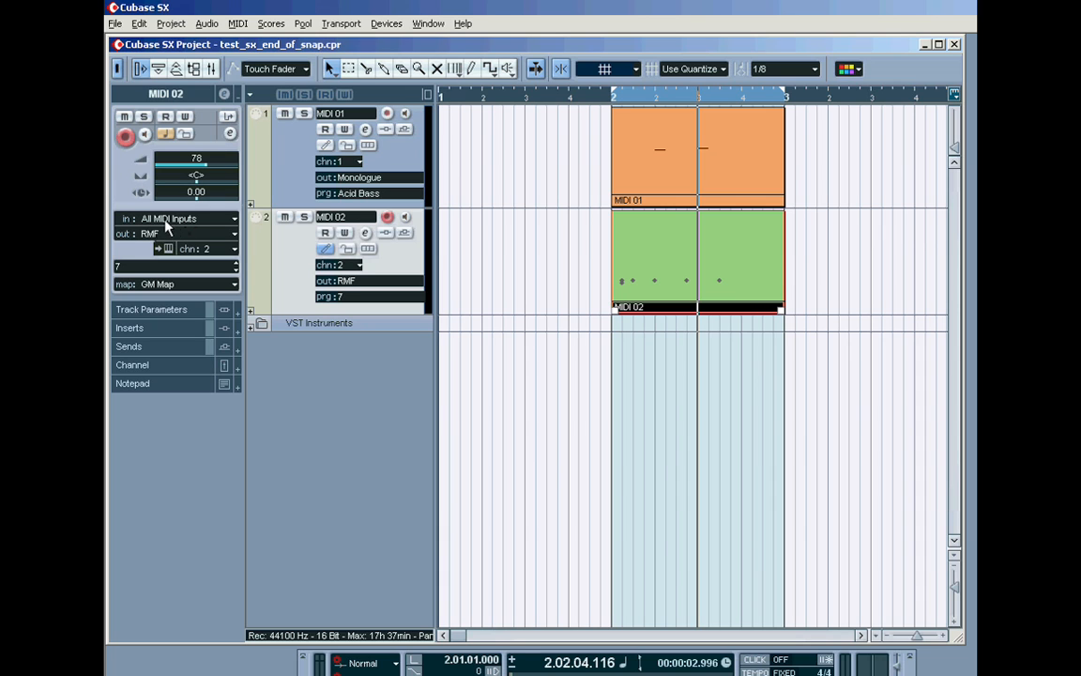
mouse_move(393, 258)
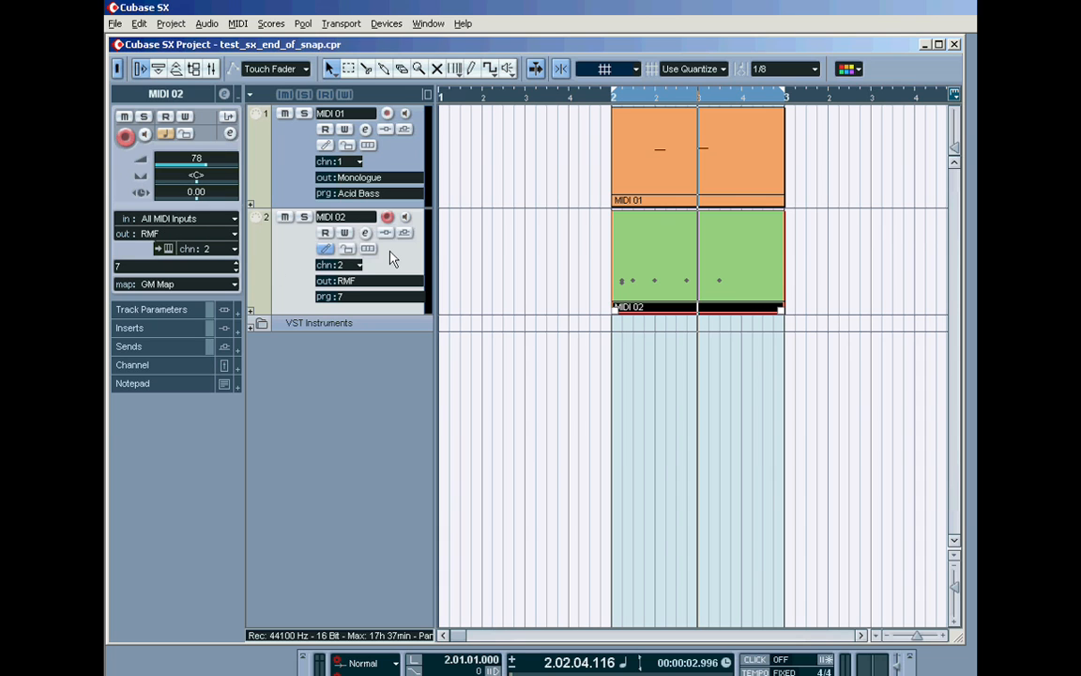
mouse_move(671, 264)
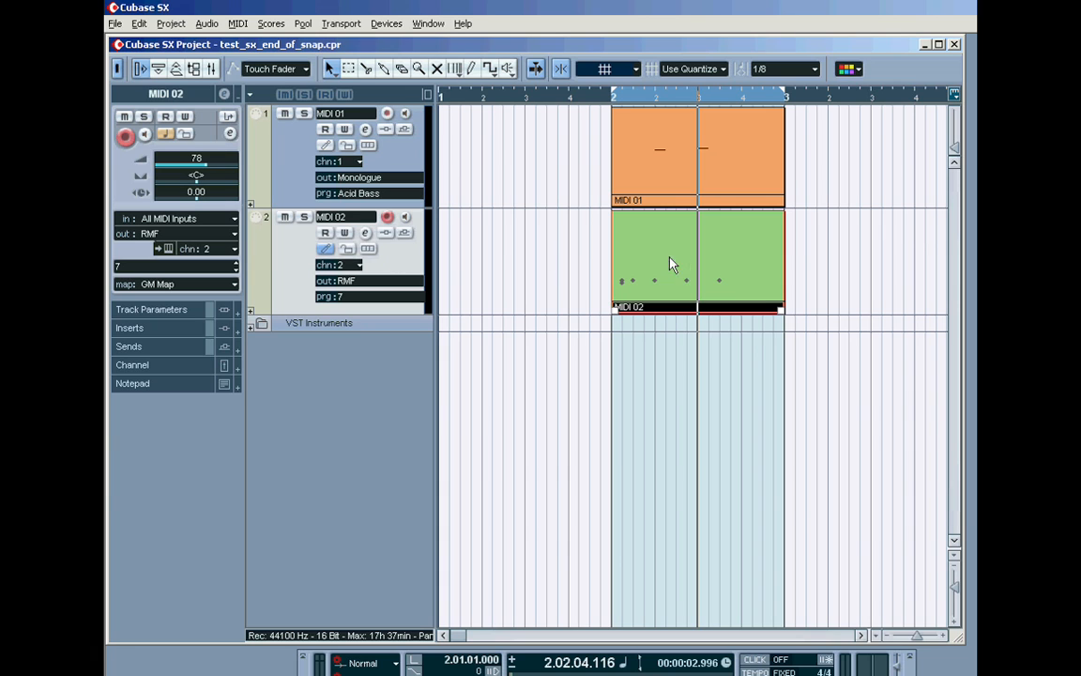
mouse_move(657, 272)
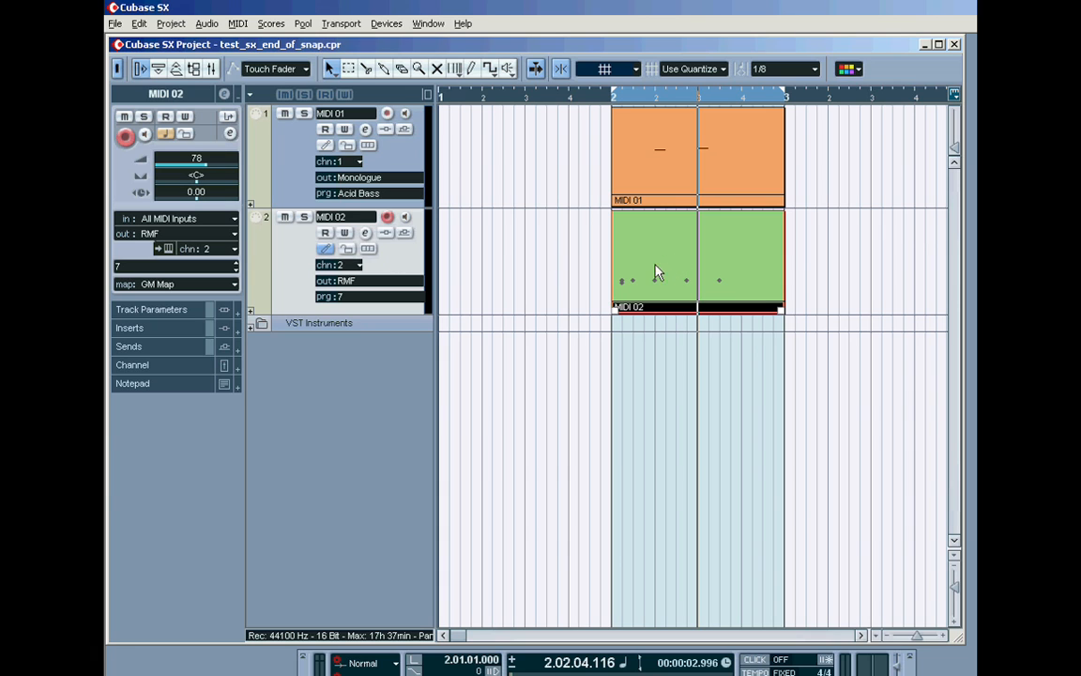
mouse_move(505, 272)
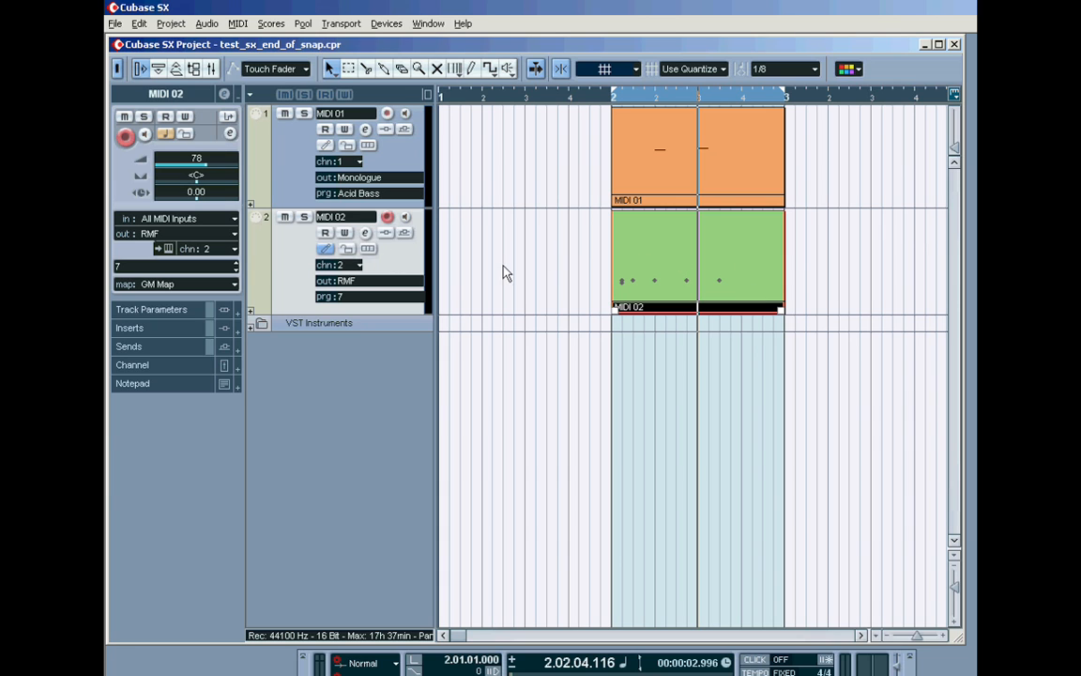
mouse_move(755, 270)
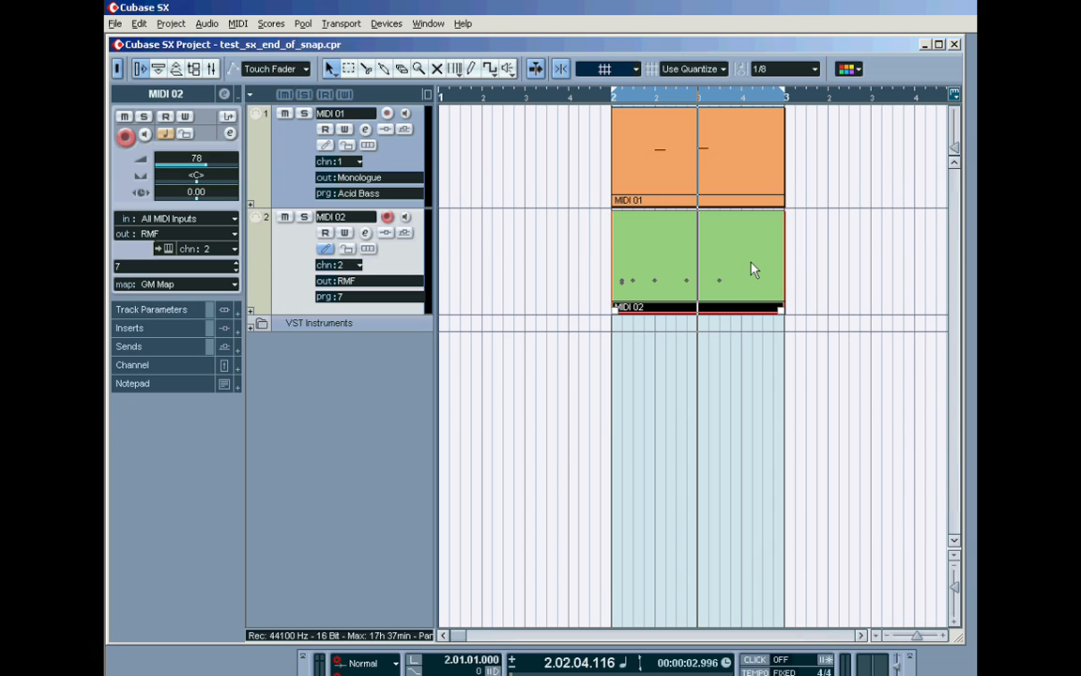
mouse_move(728, 264)
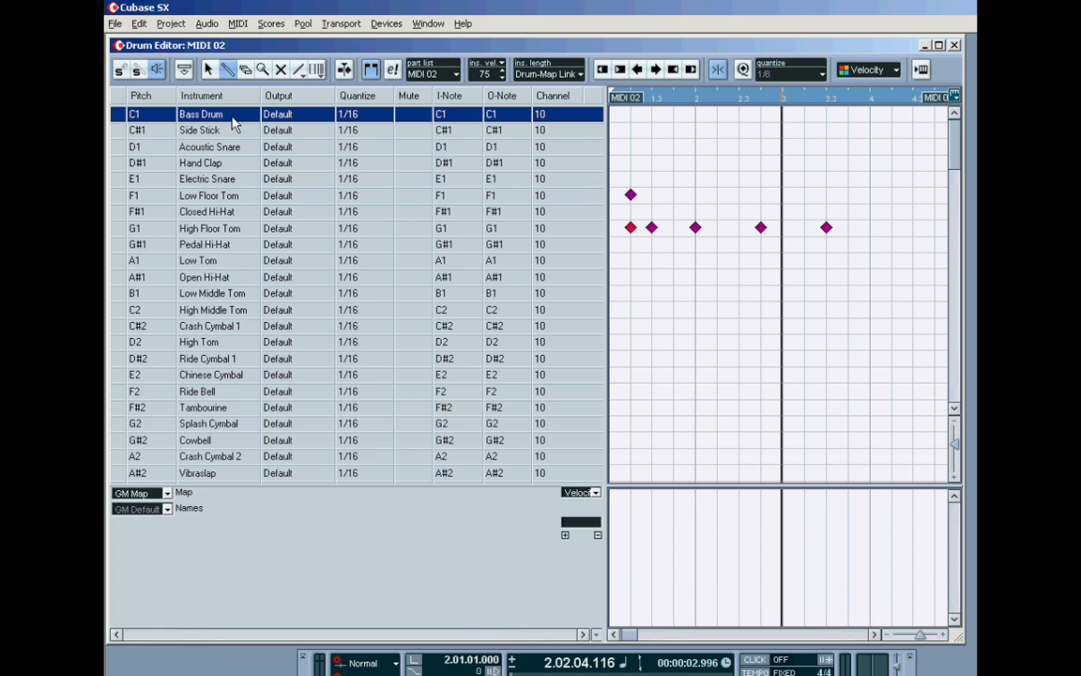
mouse_move(159, 289)
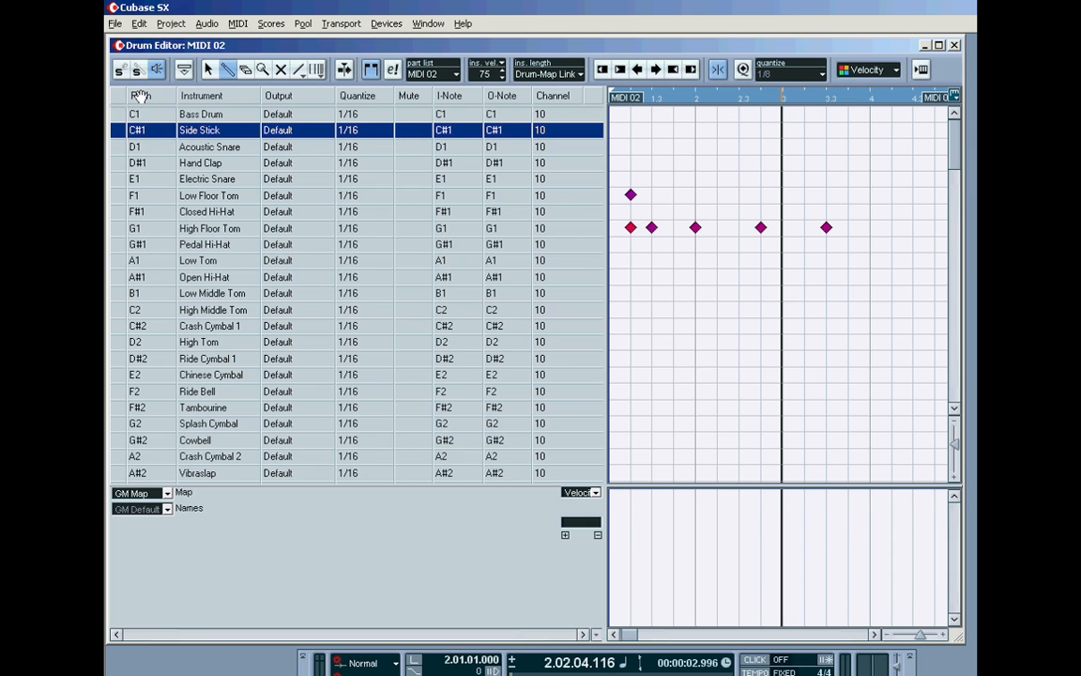
left_click(216, 146)
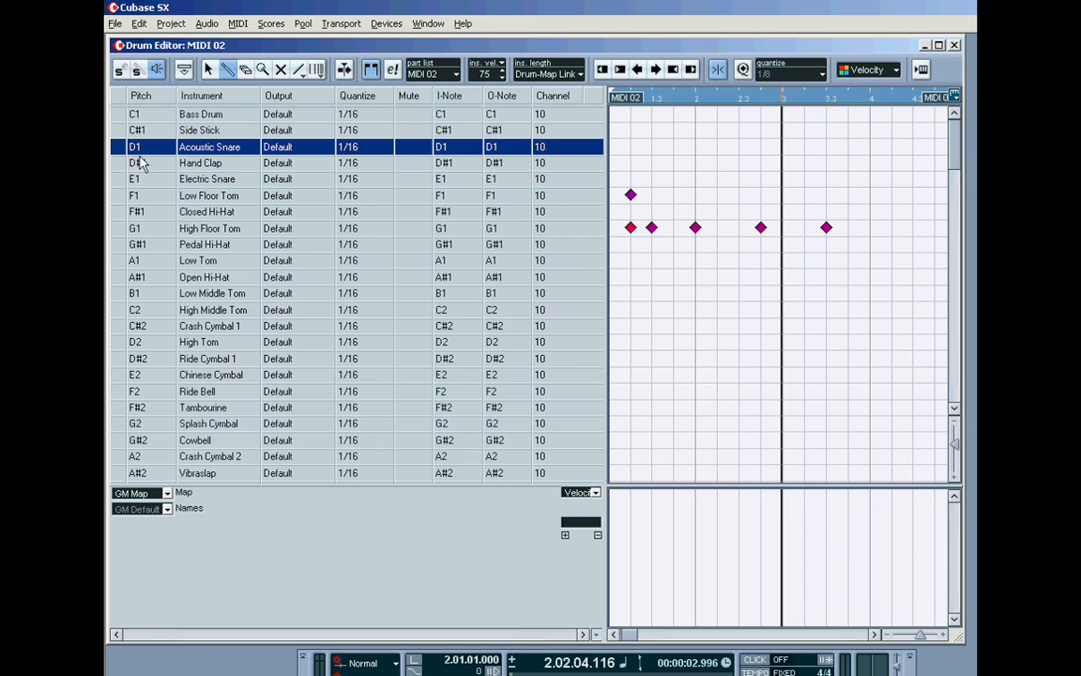
left_click(136, 211)
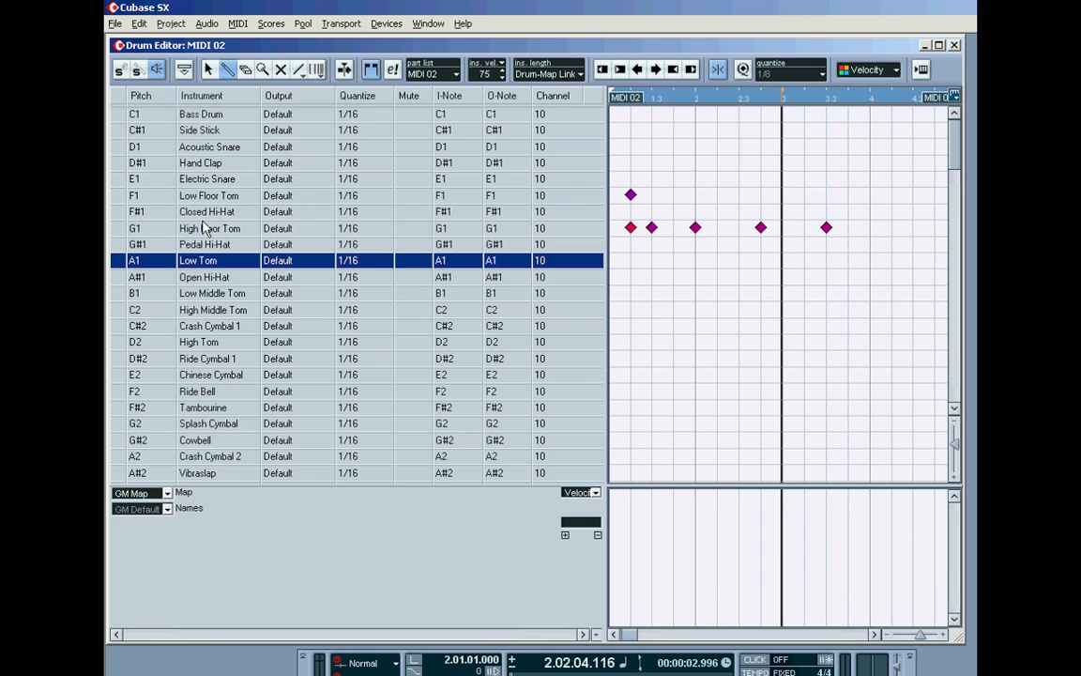
mouse_move(506, 97)
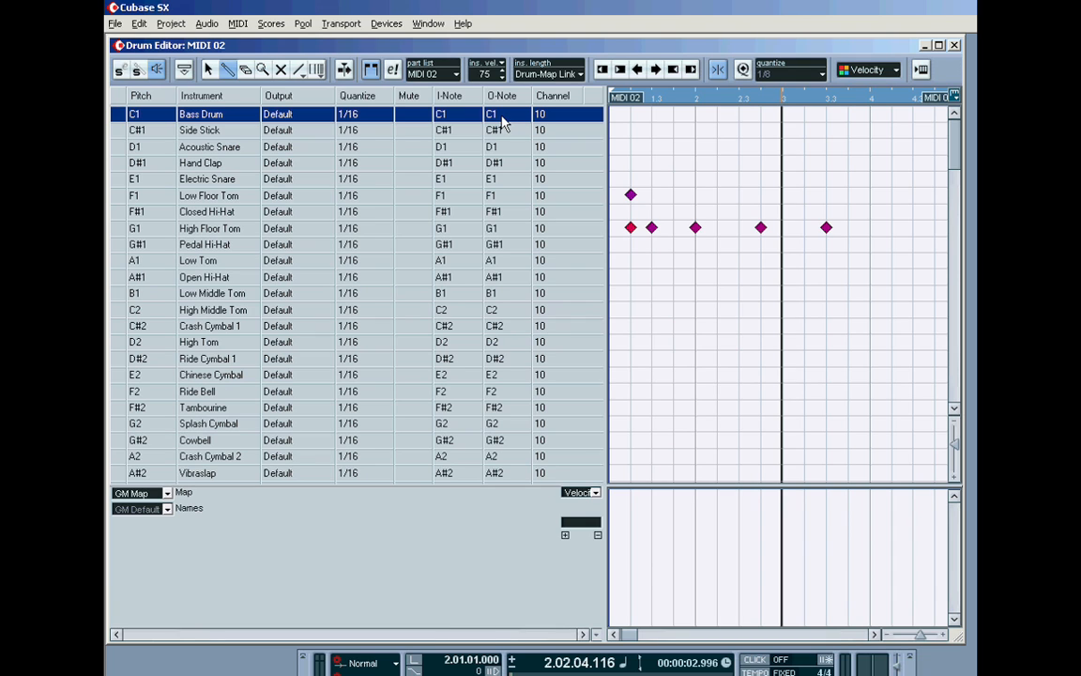
mouse_move(605, 179)
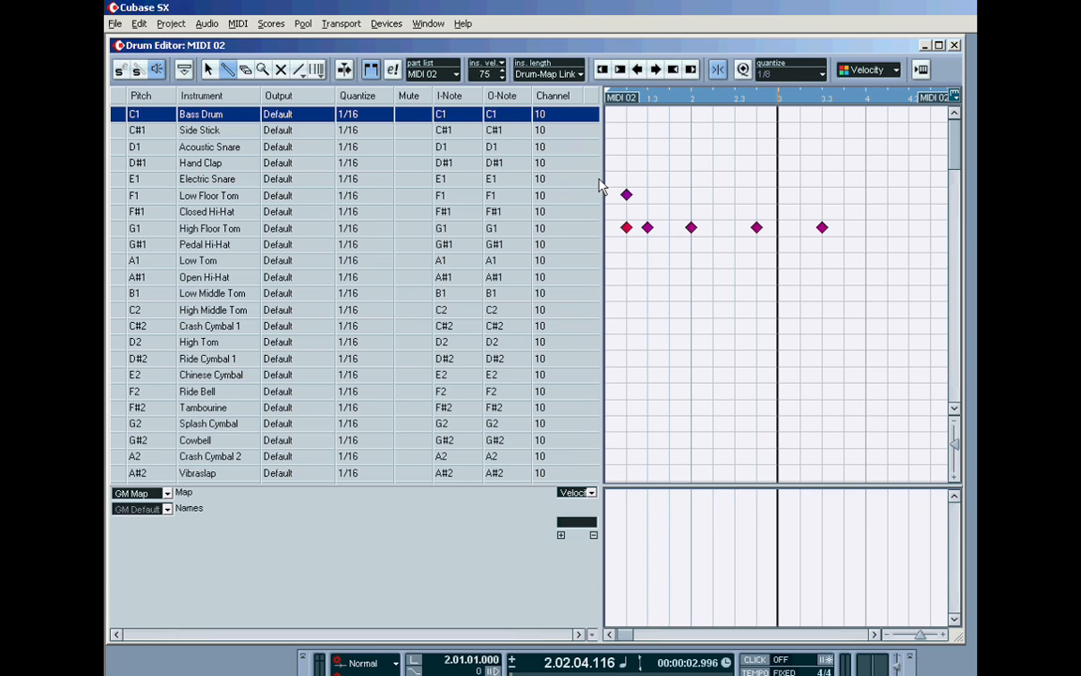
mouse_move(246, 223)
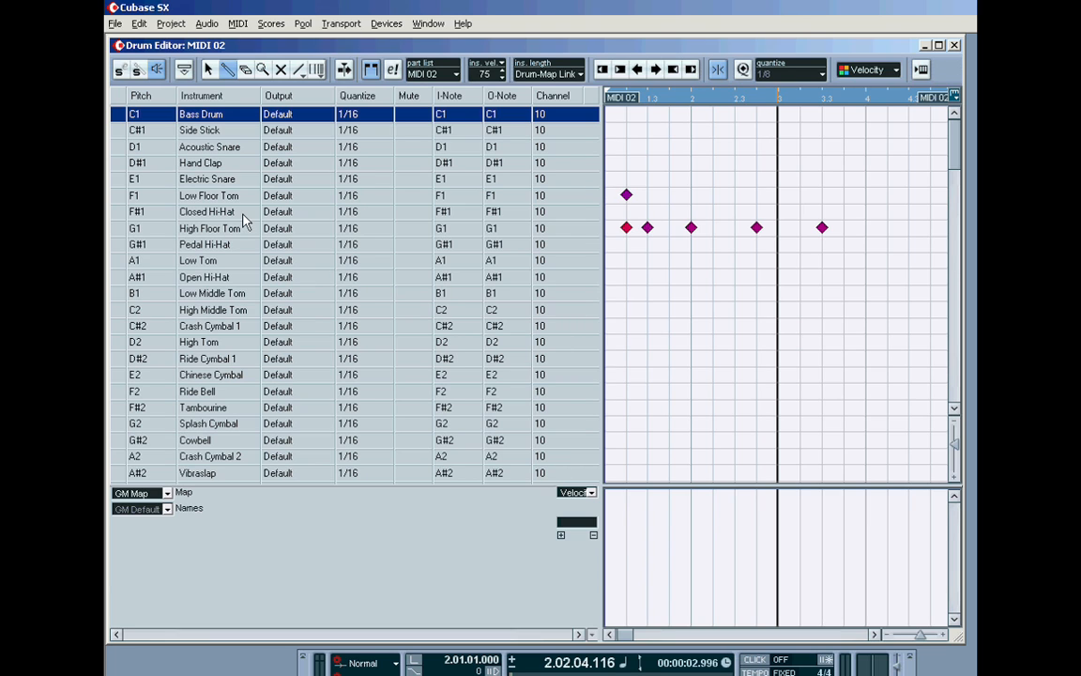
mouse_move(214, 292)
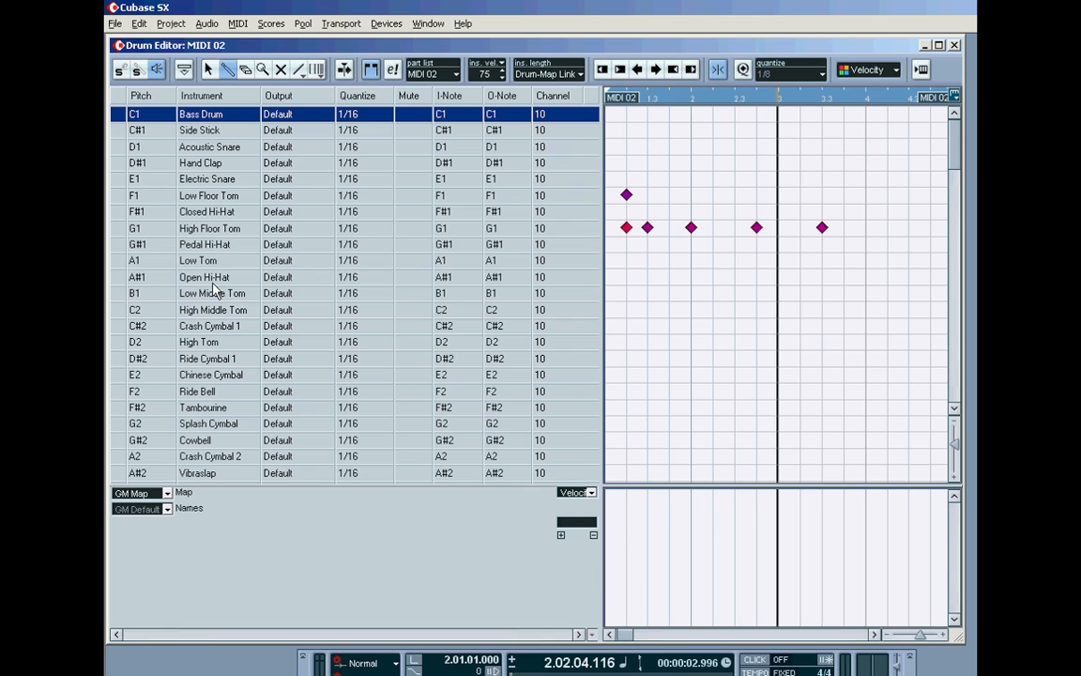
mouse_move(214, 286)
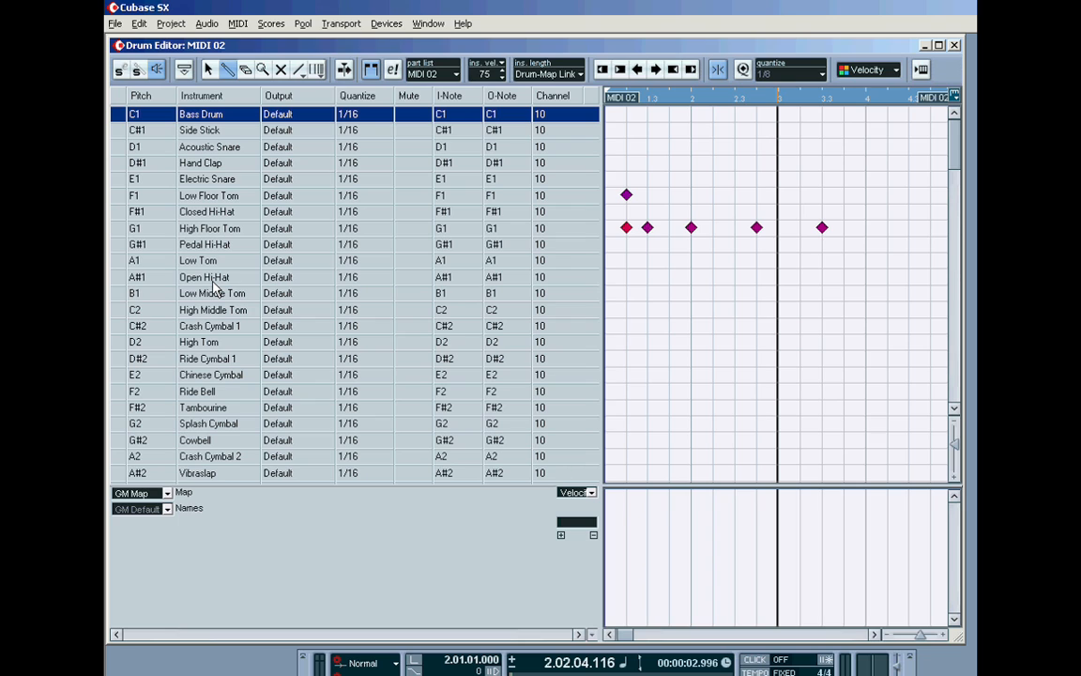
mouse_move(315, 324)
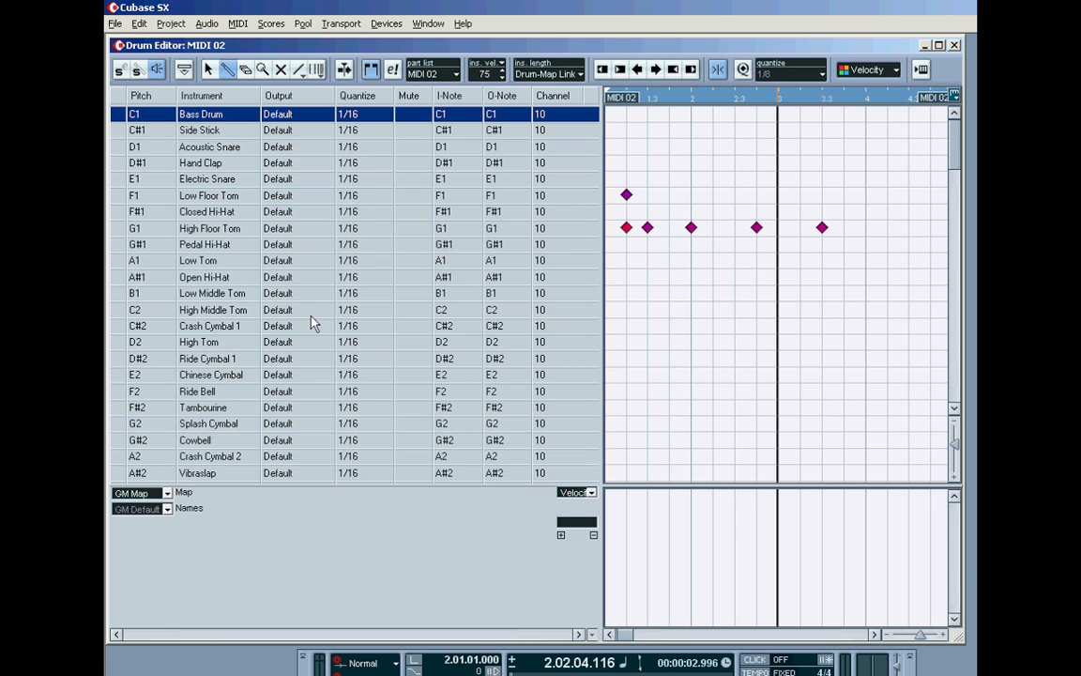
mouse_move(221, 364)
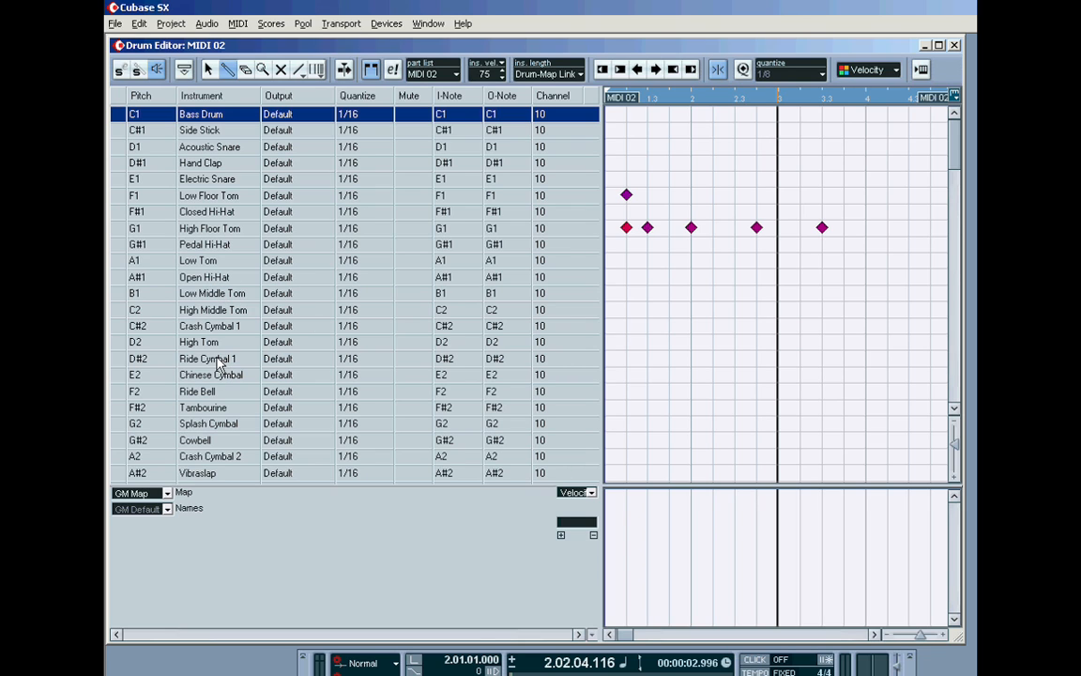
Give the D#2 and E2 drum-map instruments the names MED TOM and LO TOM
left_click(216, 325)
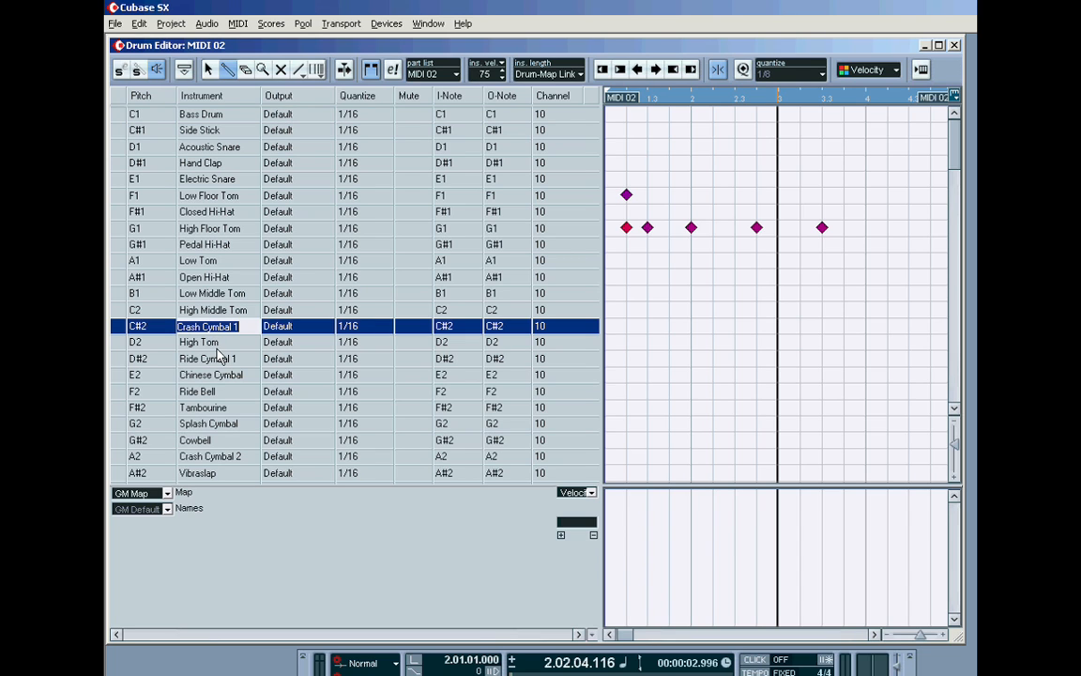
left_click(206, 358)
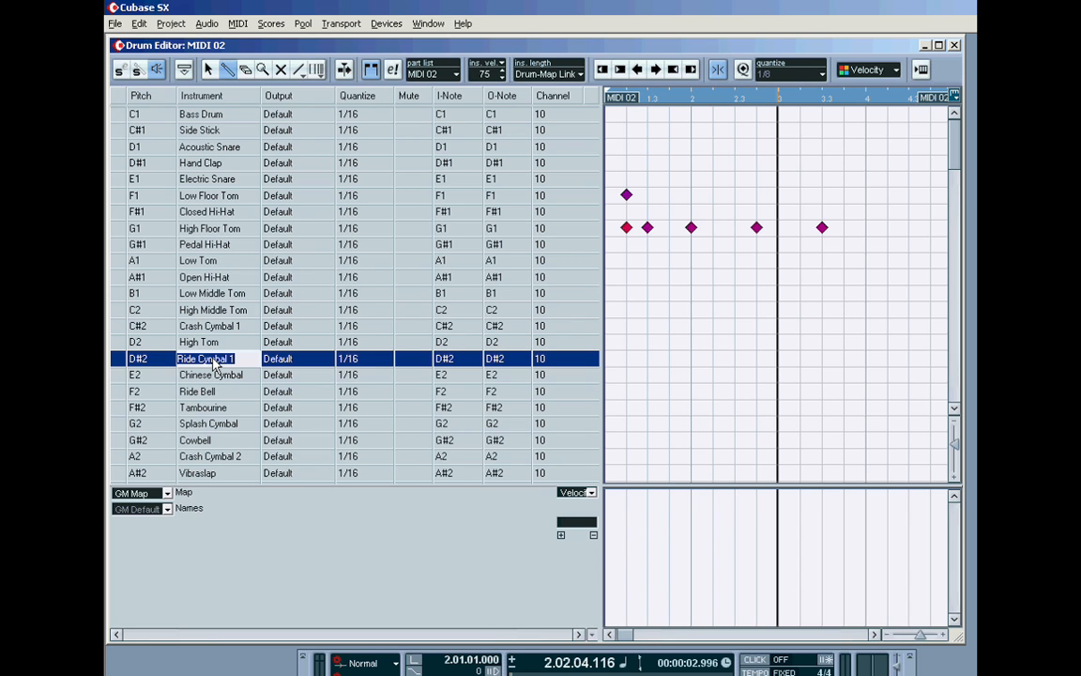
type("MED TOM")
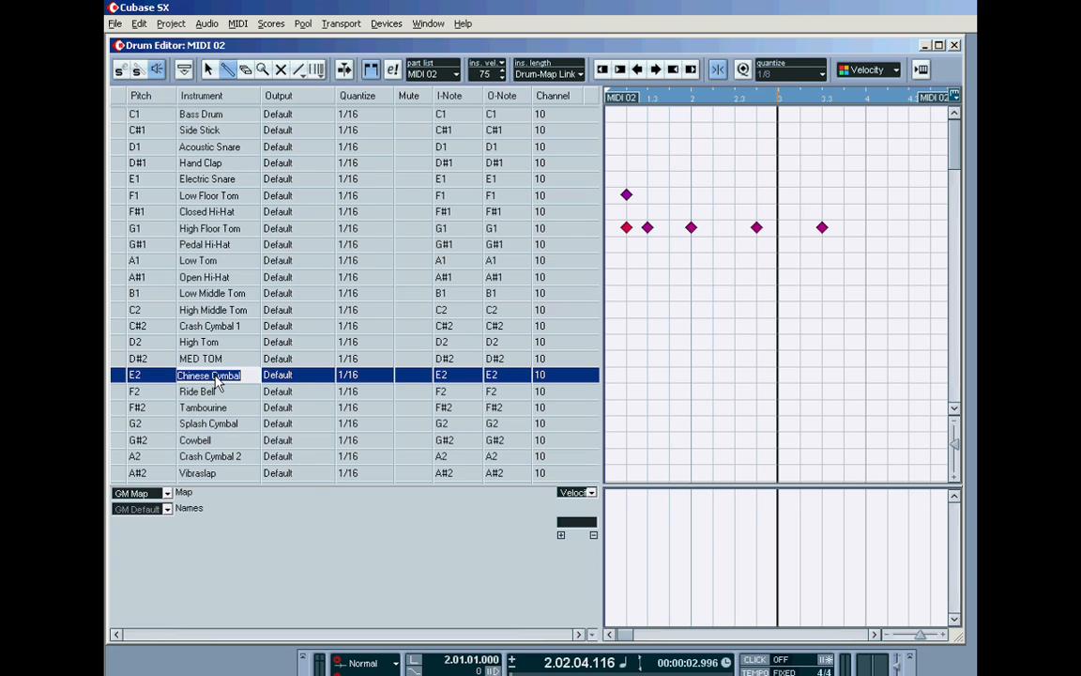
type("LO TOM")
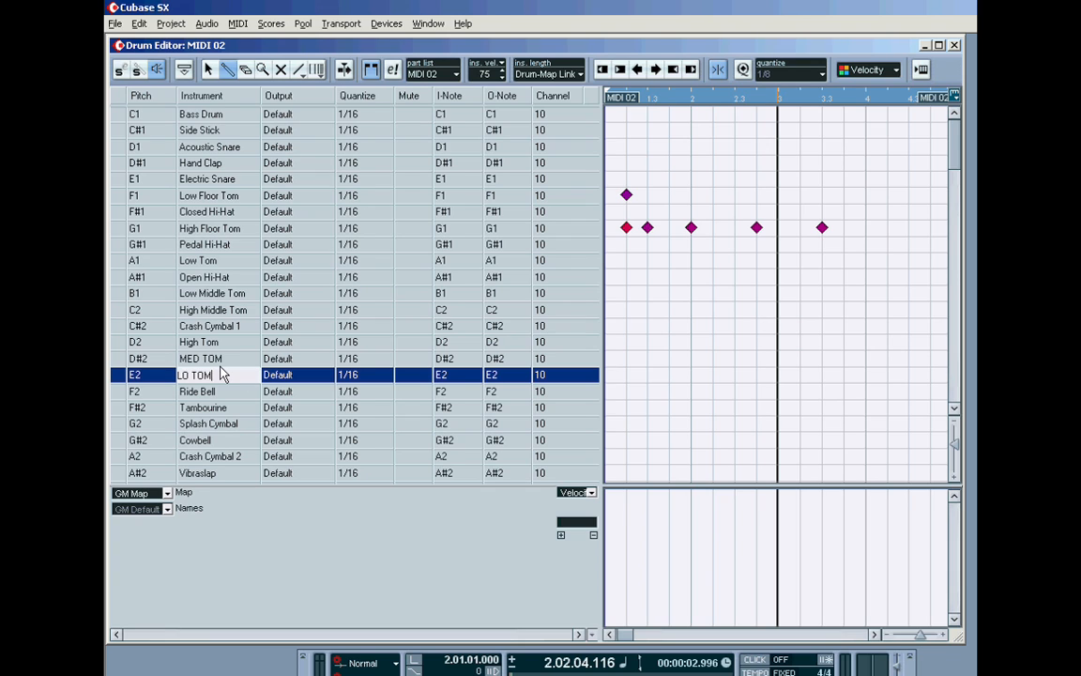
left_click(198, 342)
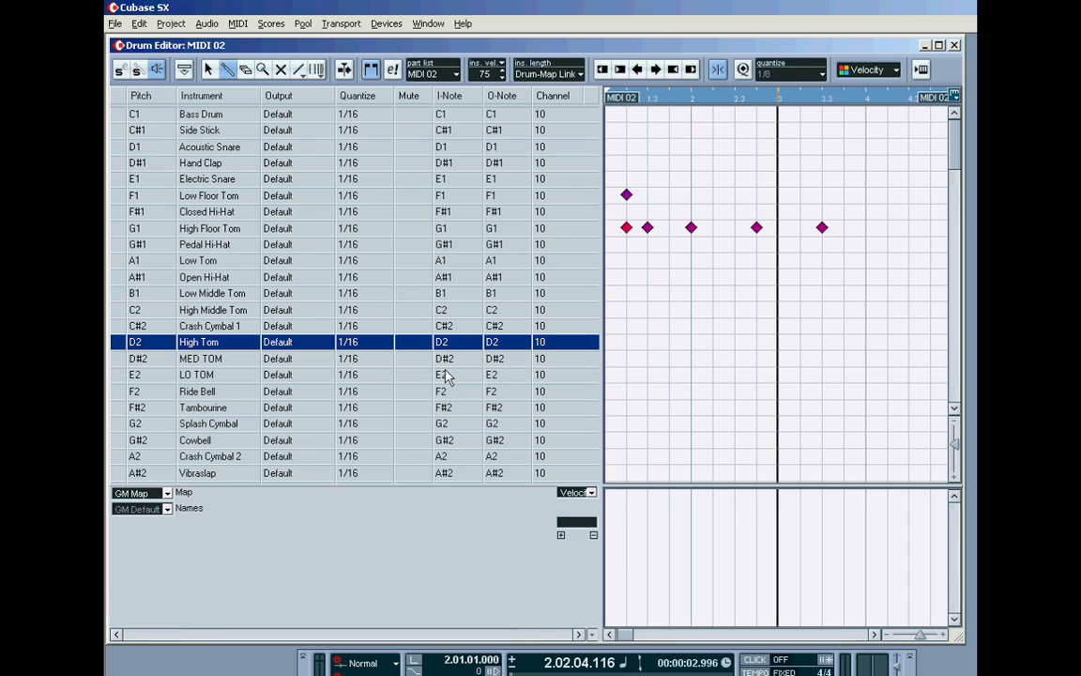
mouse_move(502, 351)
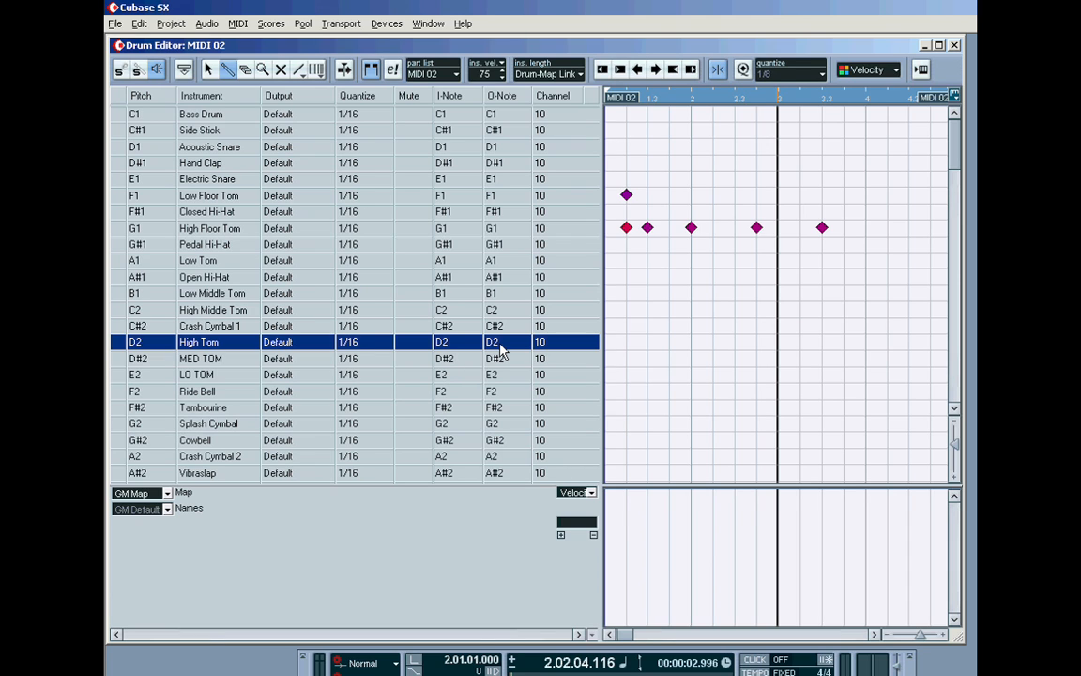
mouse_move(460, 349)
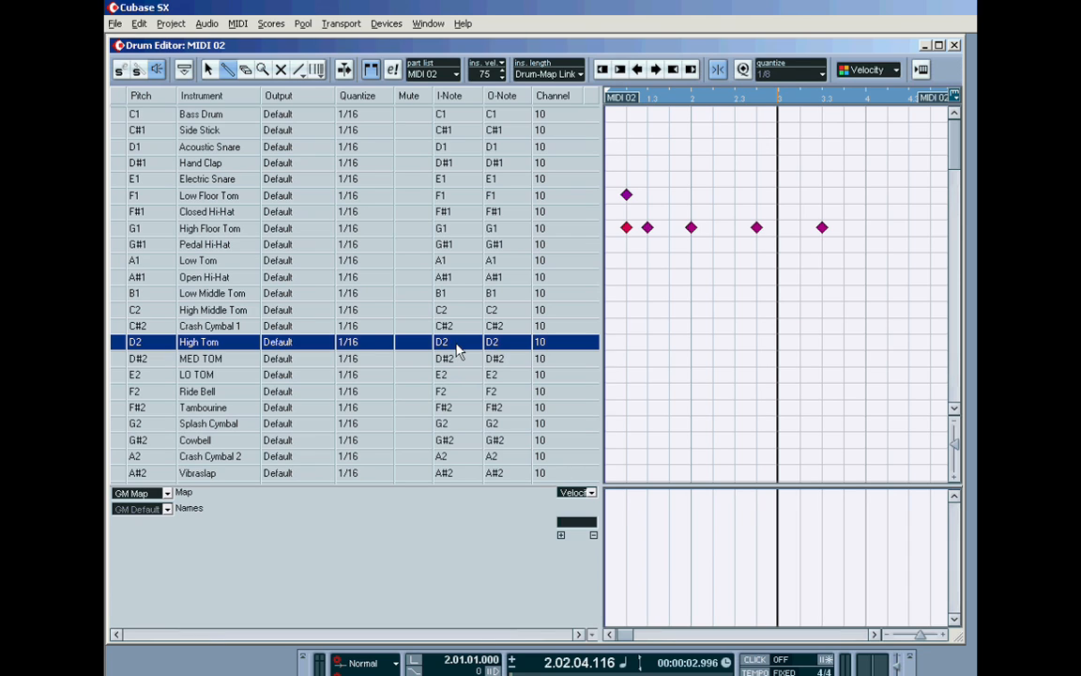
Set the I-Notes of High Tom, MED TOM and LO TOM to F#1, G#1 and A#1
double_click(441, 341)
type("F")
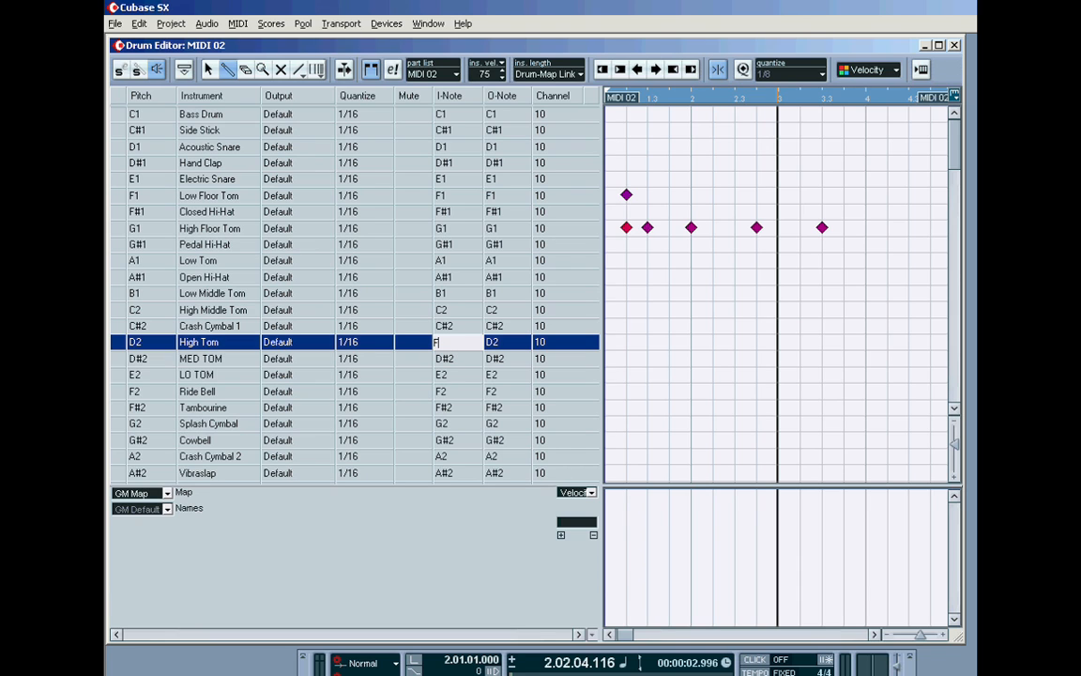
type("#1")
left_click(457, 375)
type("A#1")
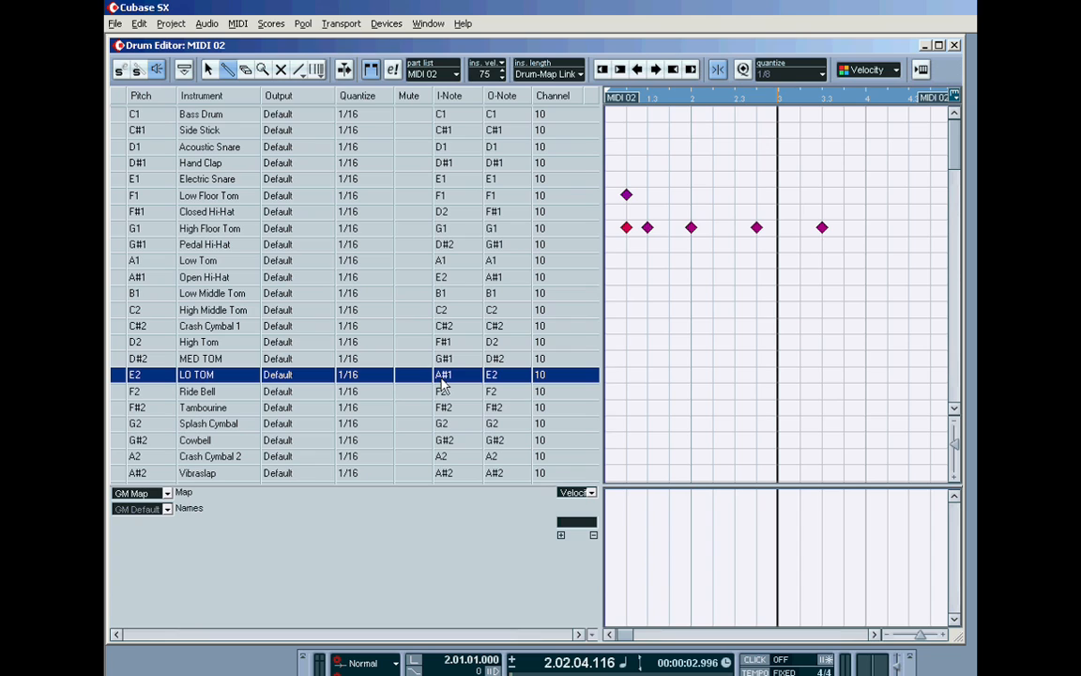
mouse_move(446, 352)
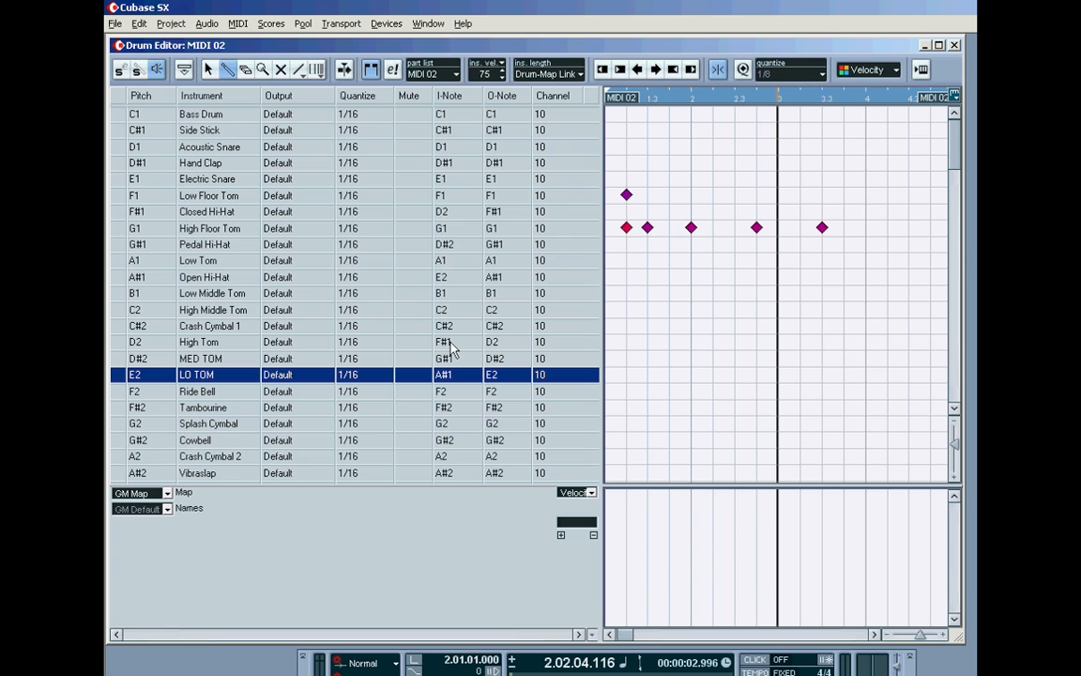
left_click(492, 342)
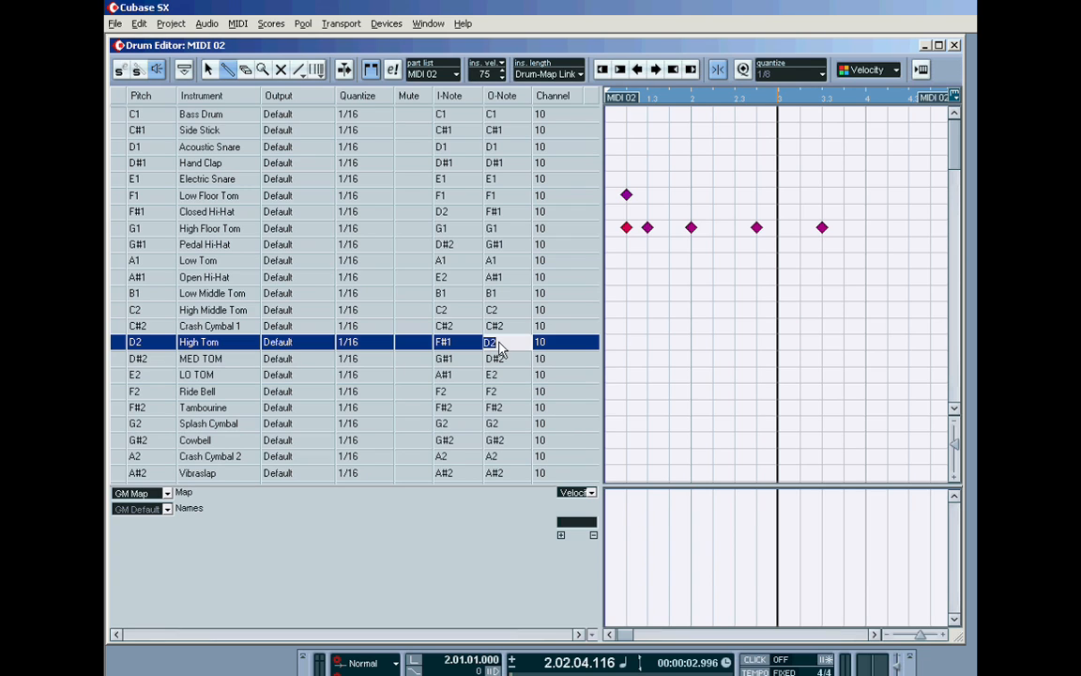
left_click(489, 375)
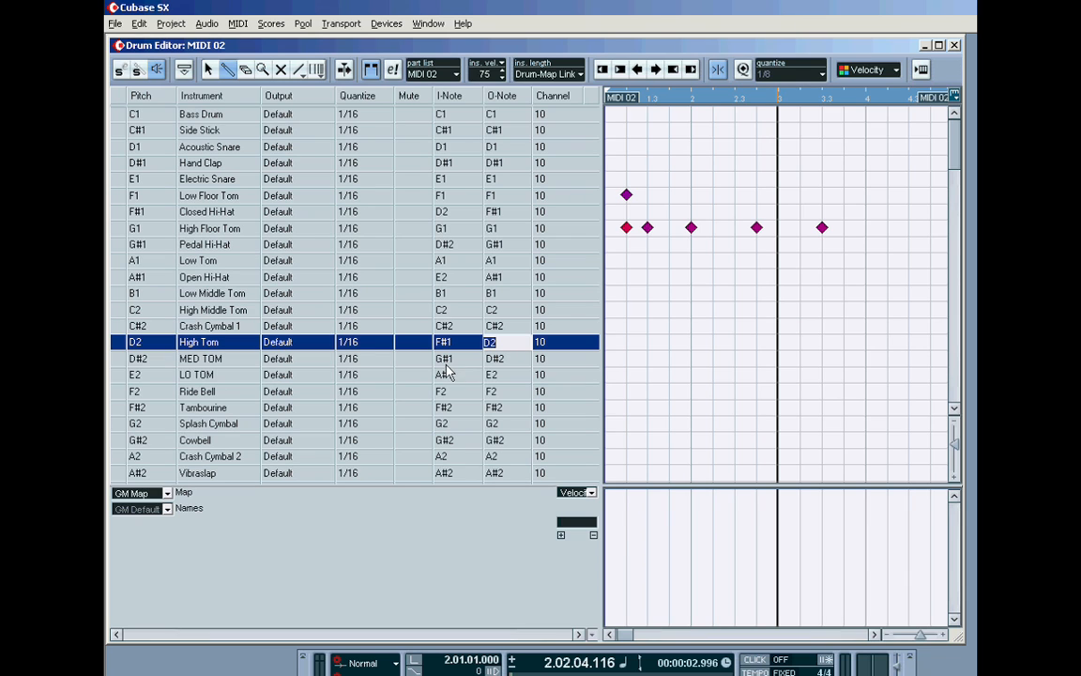
left_click(490, 374)
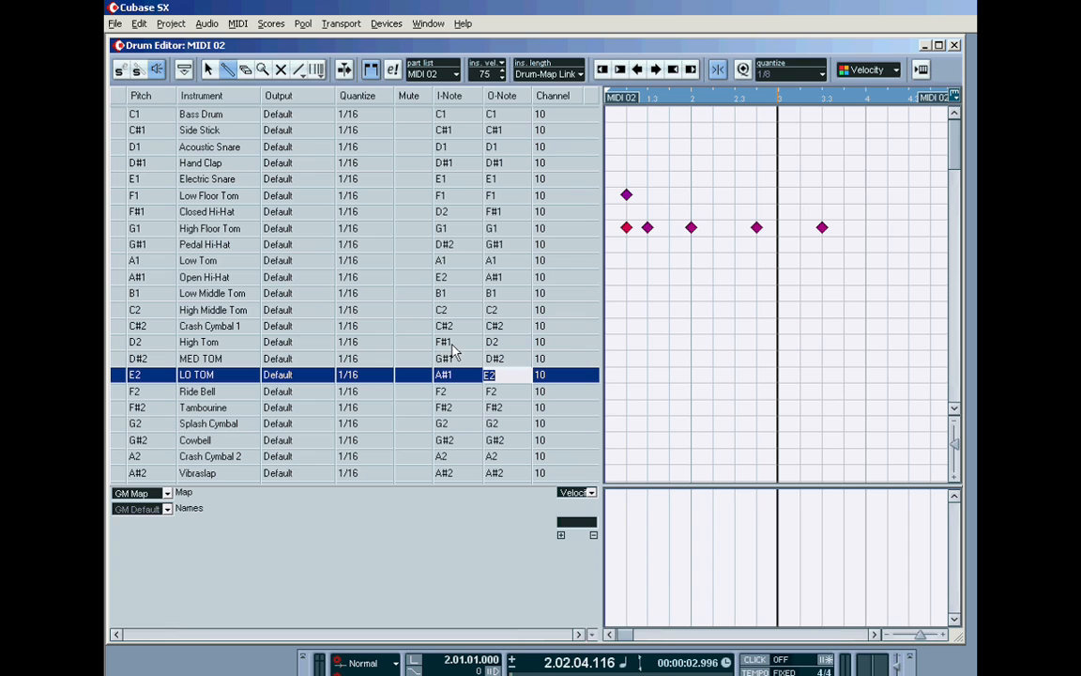
mouse_move(494, 349)
type("D#")
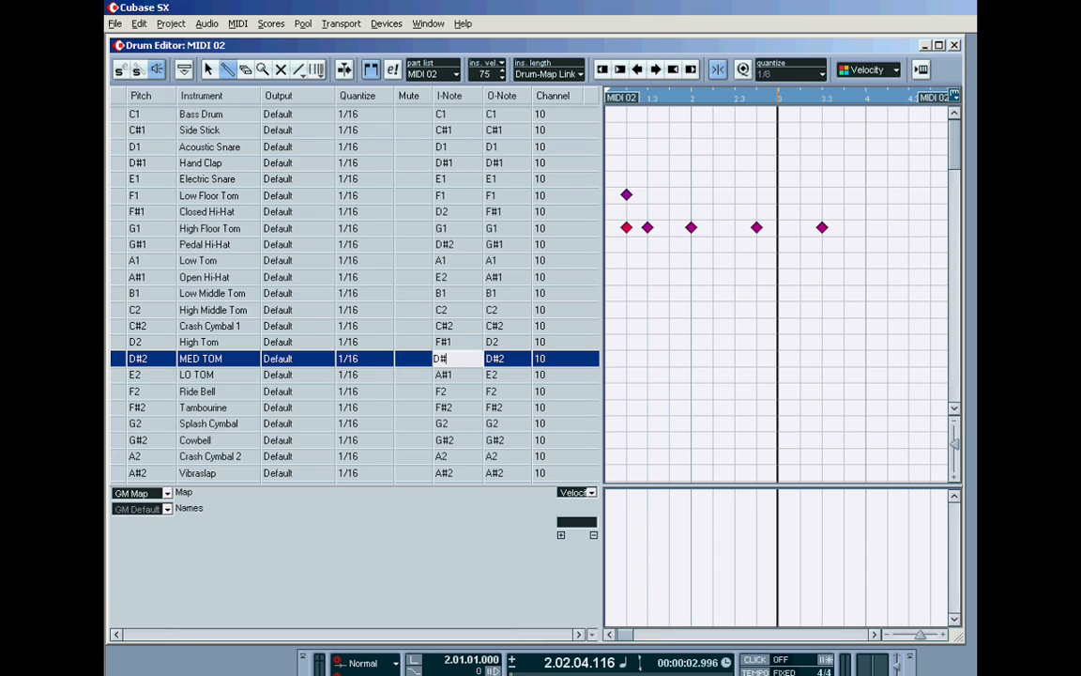
Enter D#2 and E2 back into the MED TOM and LO TOM I-Note cells
left_click(446, 374)
type("E2")
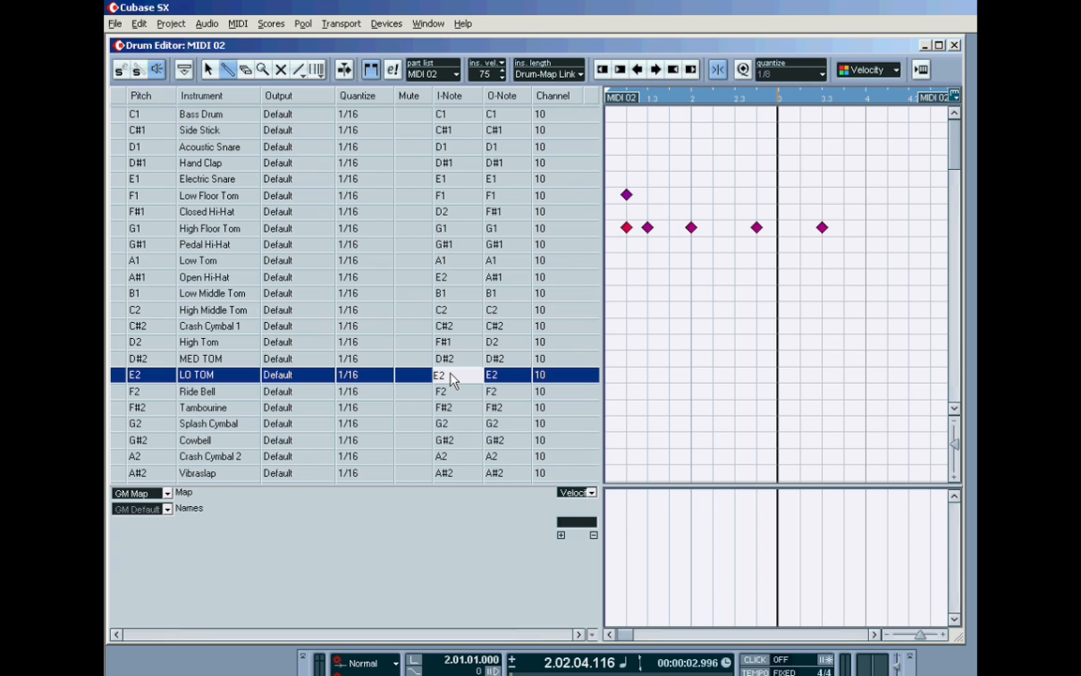
mouse_move(406, 362)
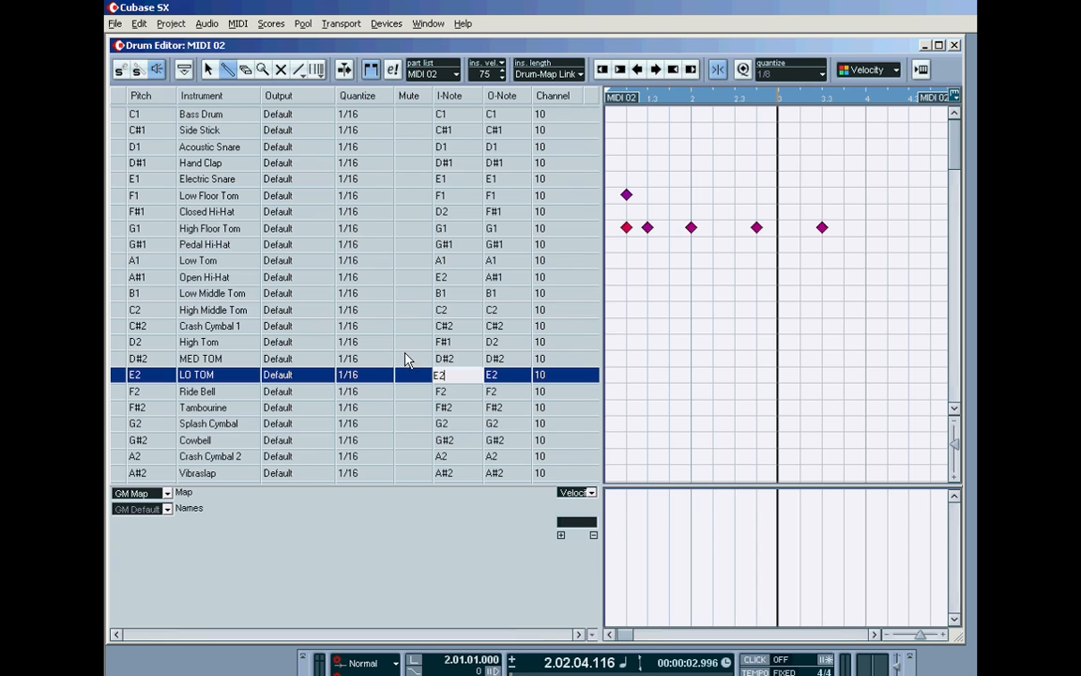
left_click(199, 358)
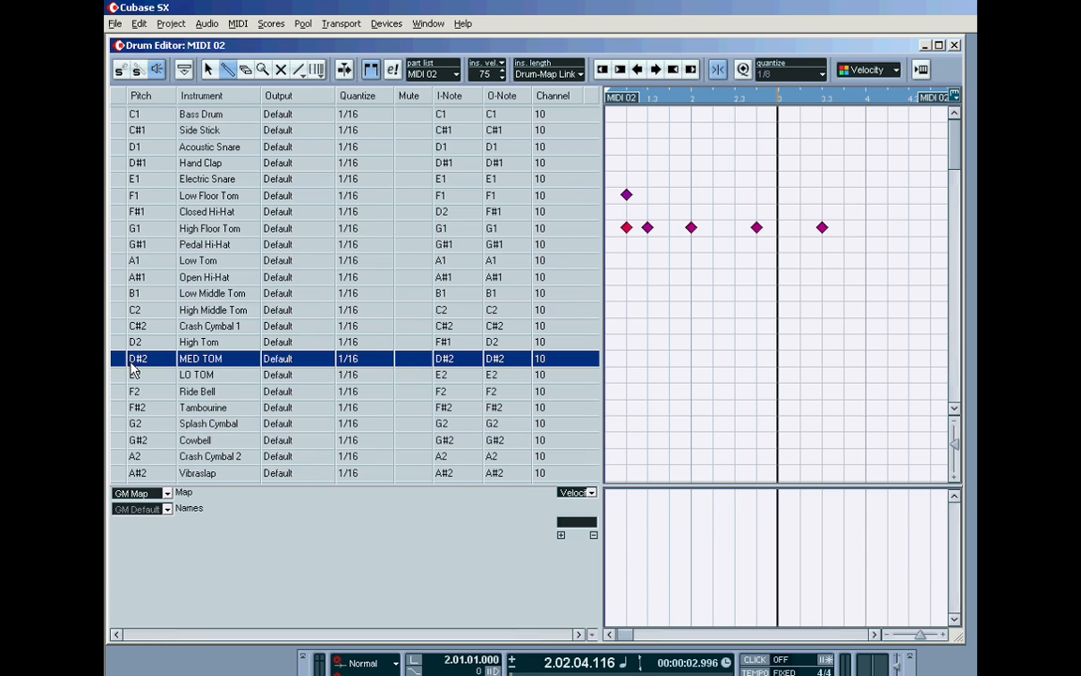
mouse_move(489, 366)
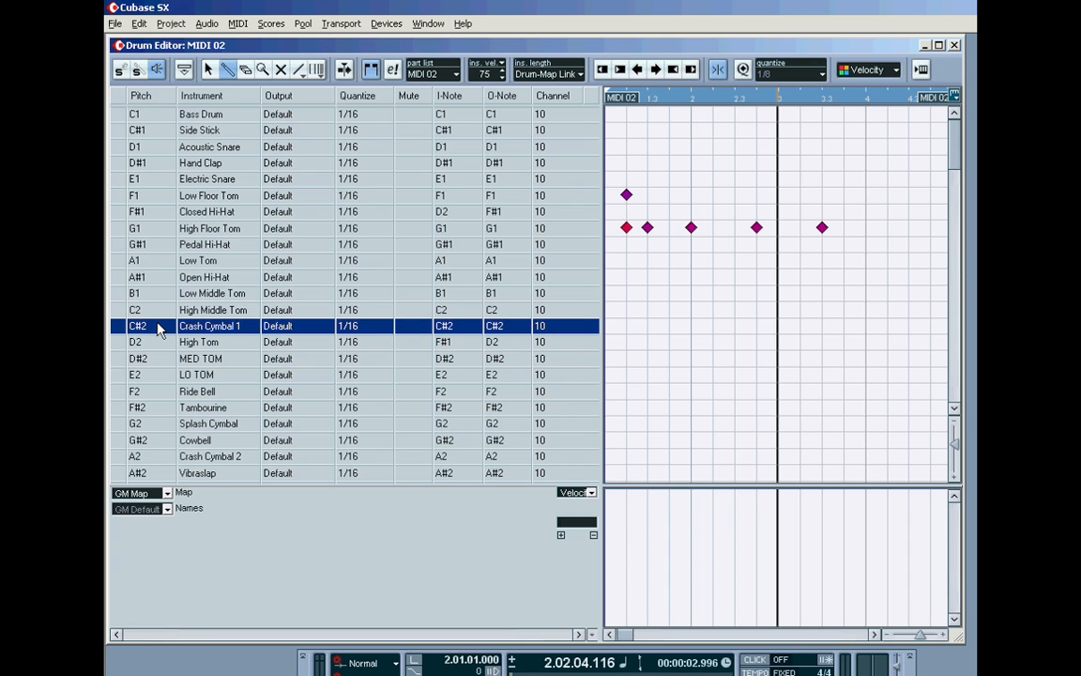
mouse_move(602, 352)
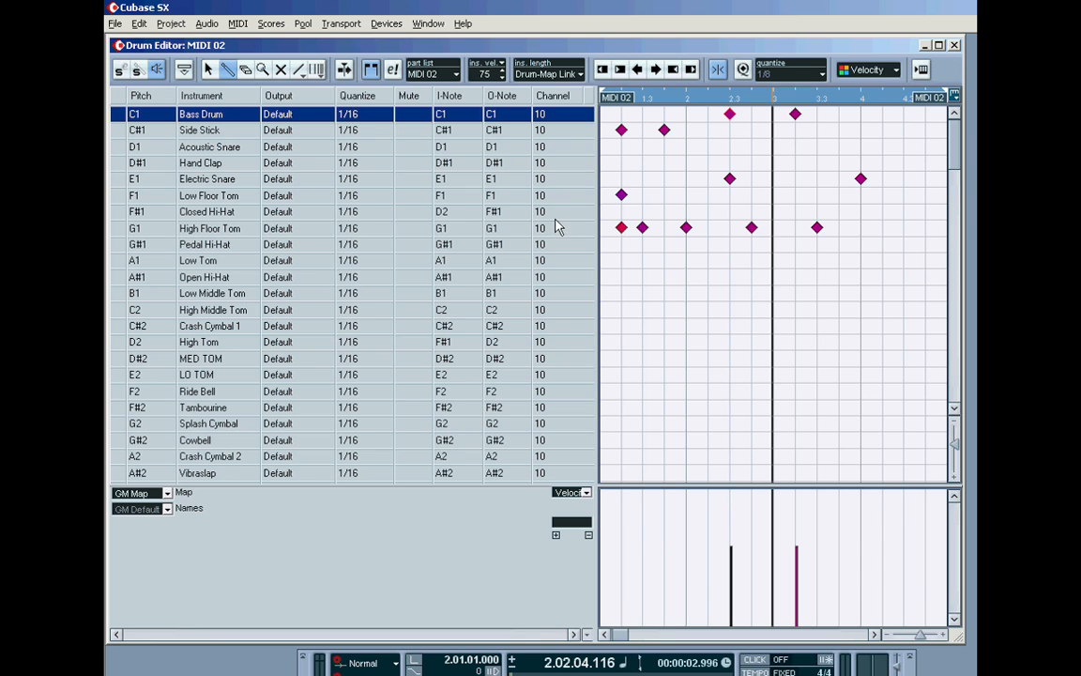
mouse_move(511, 314)
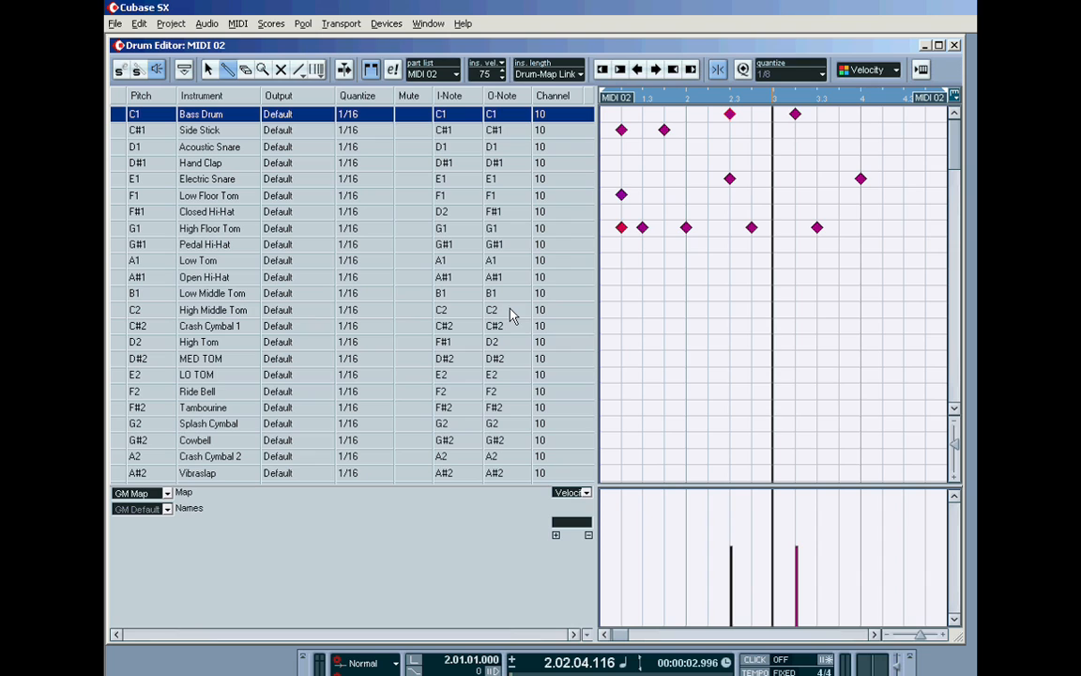
Select the High Middle Tom row to view its four hits spaced a beat apart
left_click(213, 310)
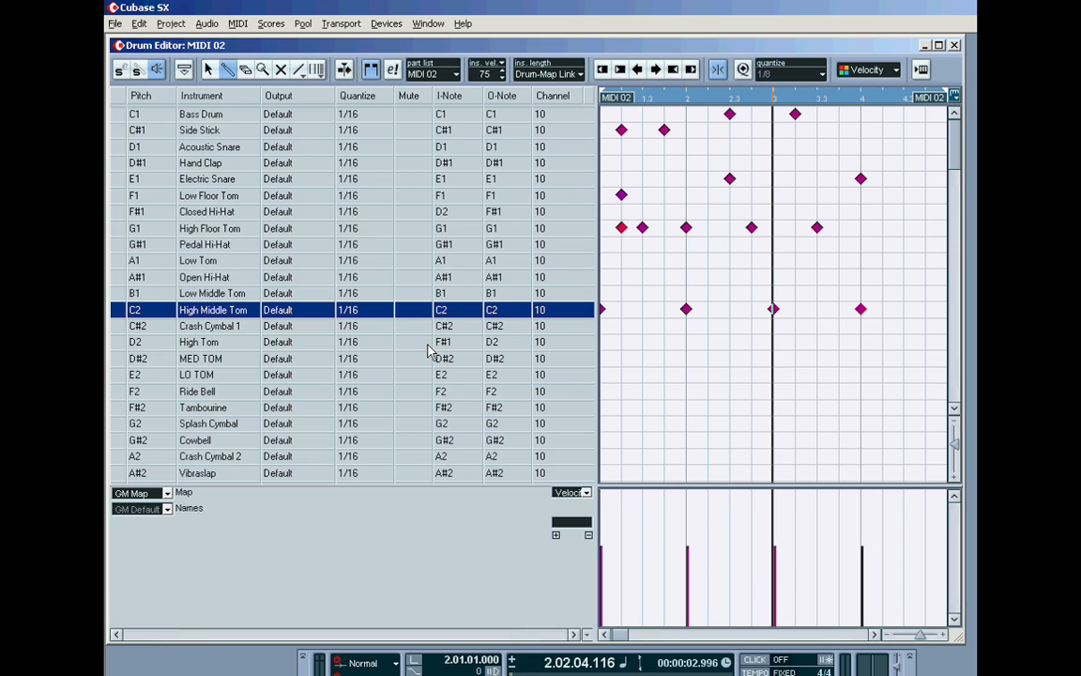
mouse_move(349, 316)
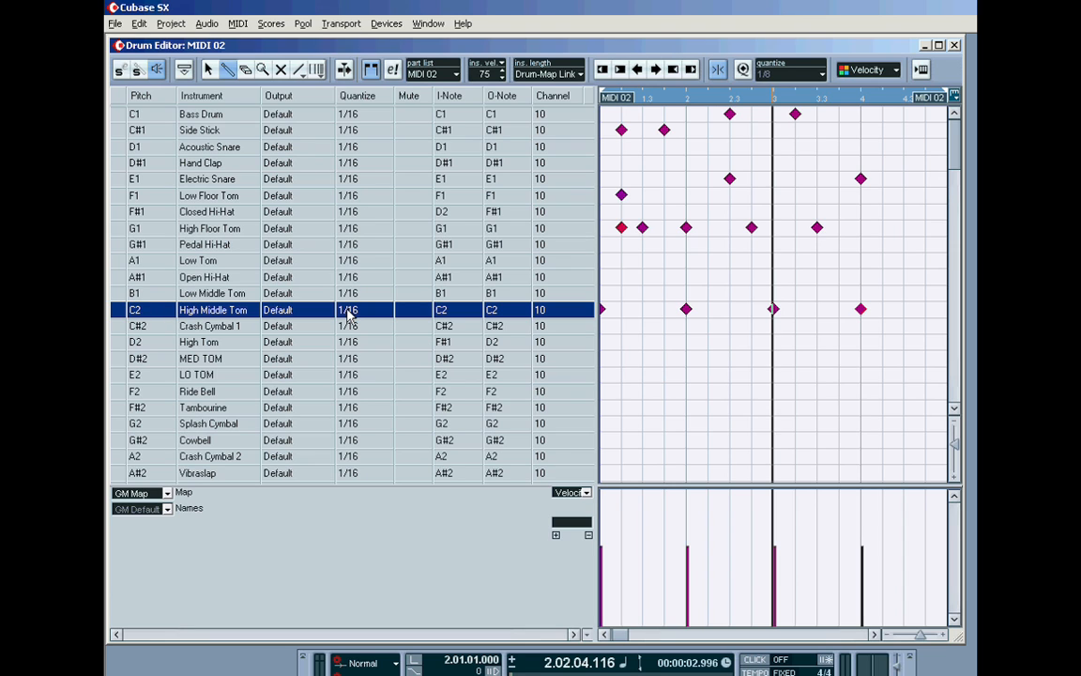
mouse_move(444, 314)
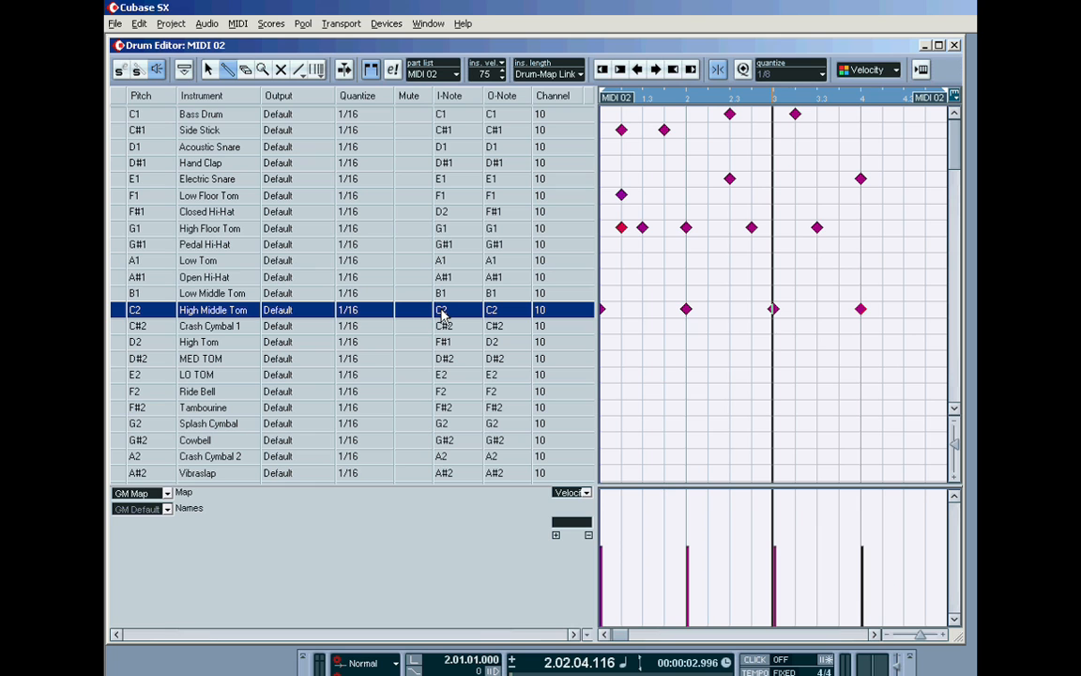
mouse_move(496, 319)
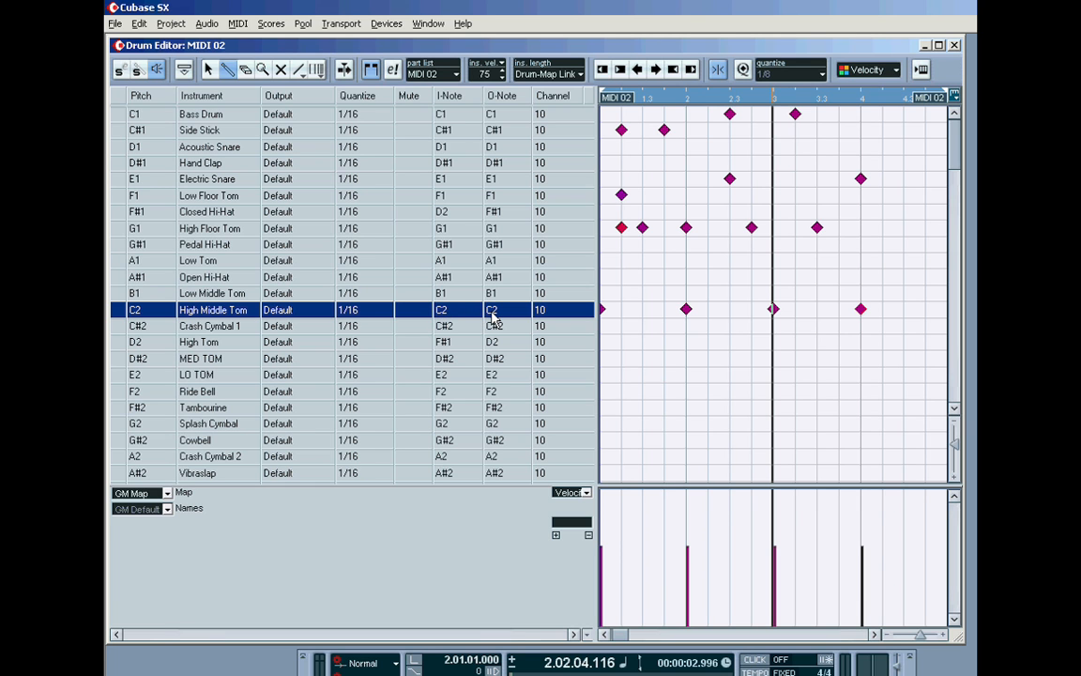